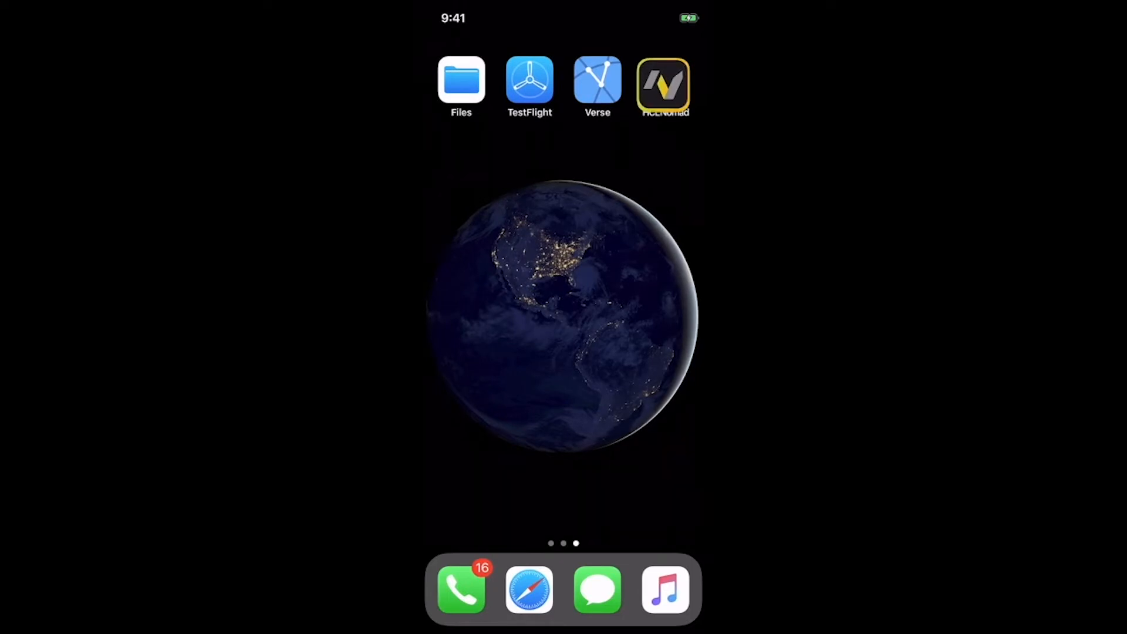
Step: Launch HCL Nomad from the phone home screen to show its Home tab
left_click(666, 81)
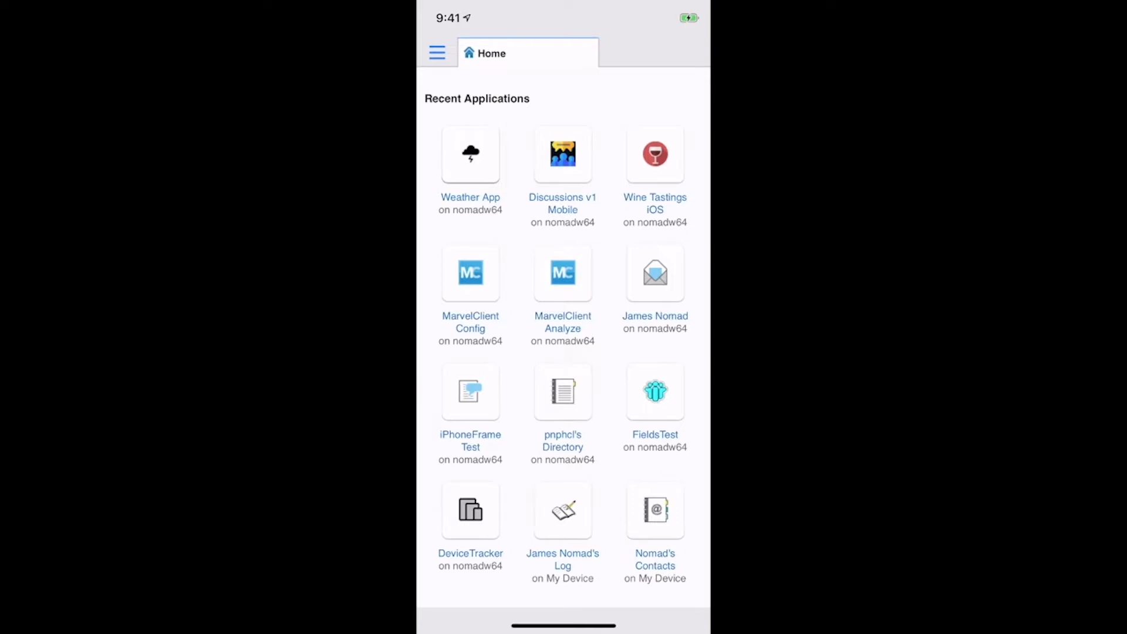
Step: Open the Weather App from Recent Applications to show the local forecast
left_click(562, 273)
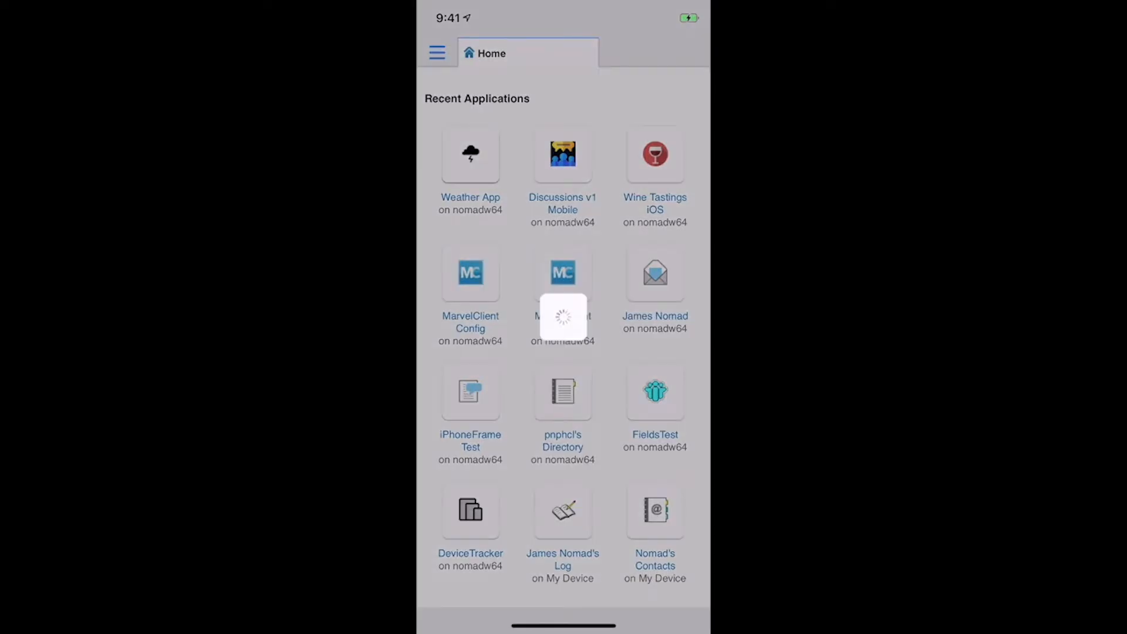
left_click(470, 155)
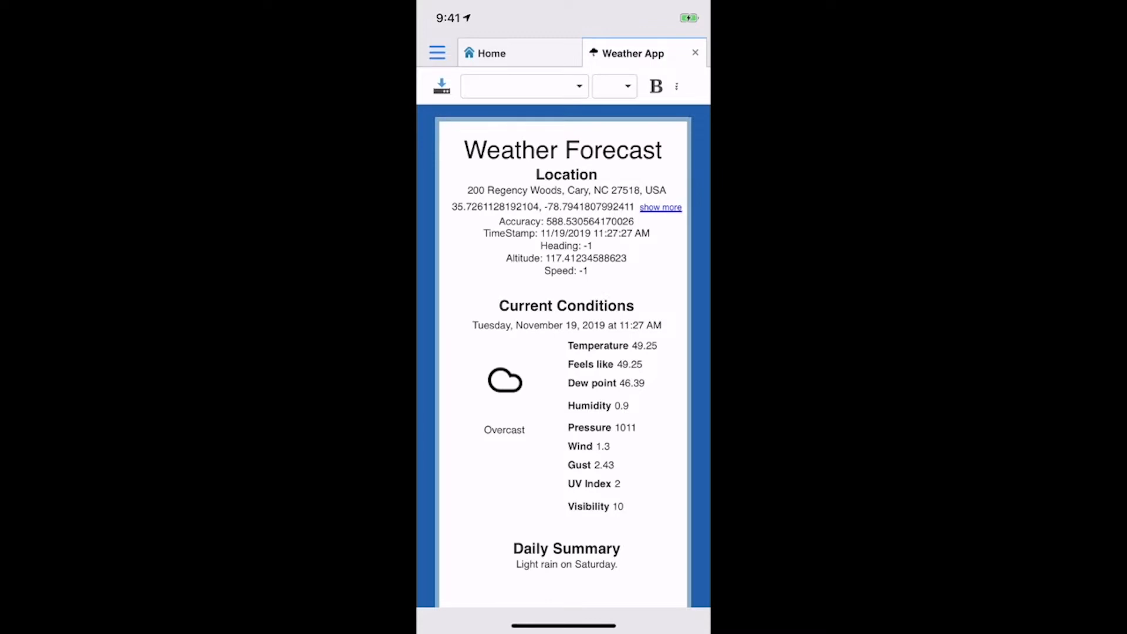
Step: Scroll through the multi-day forecast, then close the Weather App tab to return Home
scroll("down", 3)
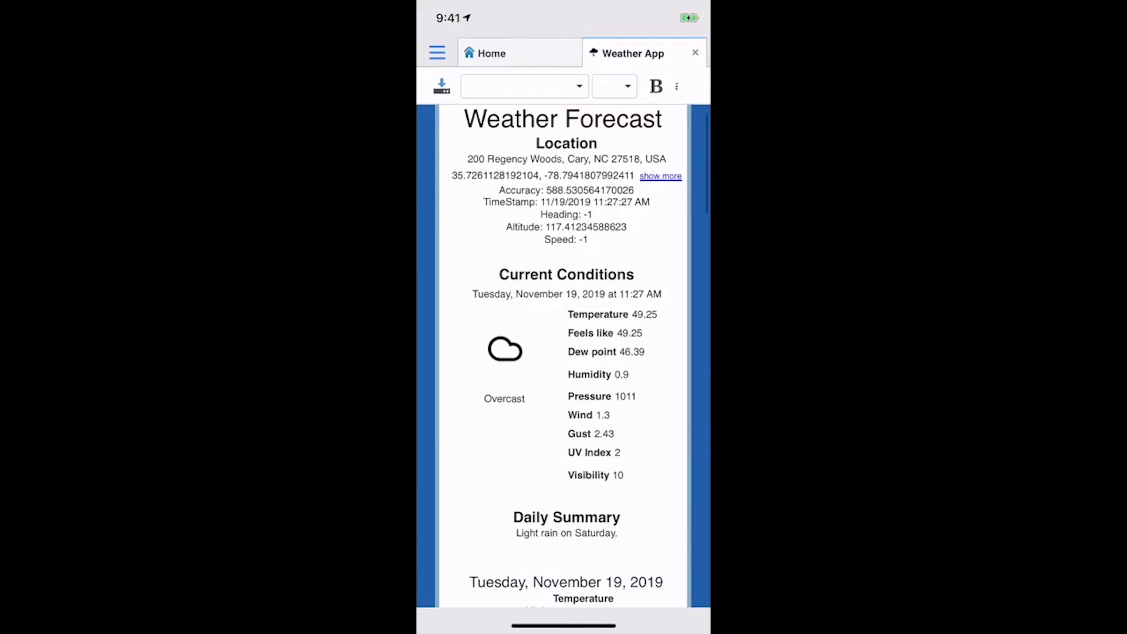
scroll("down", 3)
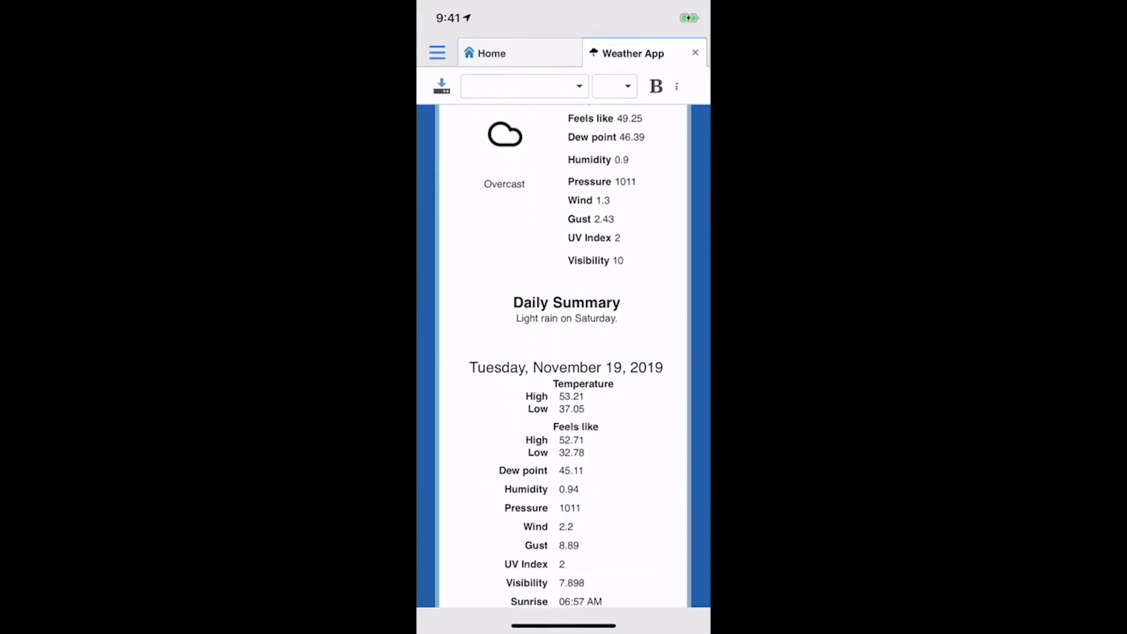
scroll("down", 3)
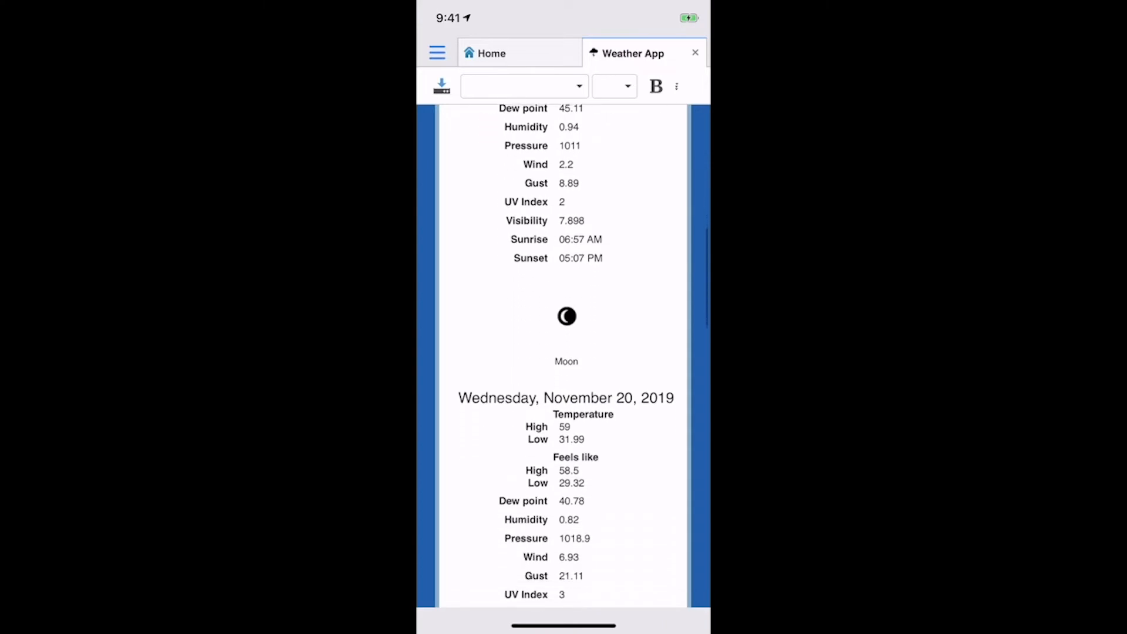
scroll("down", 3)
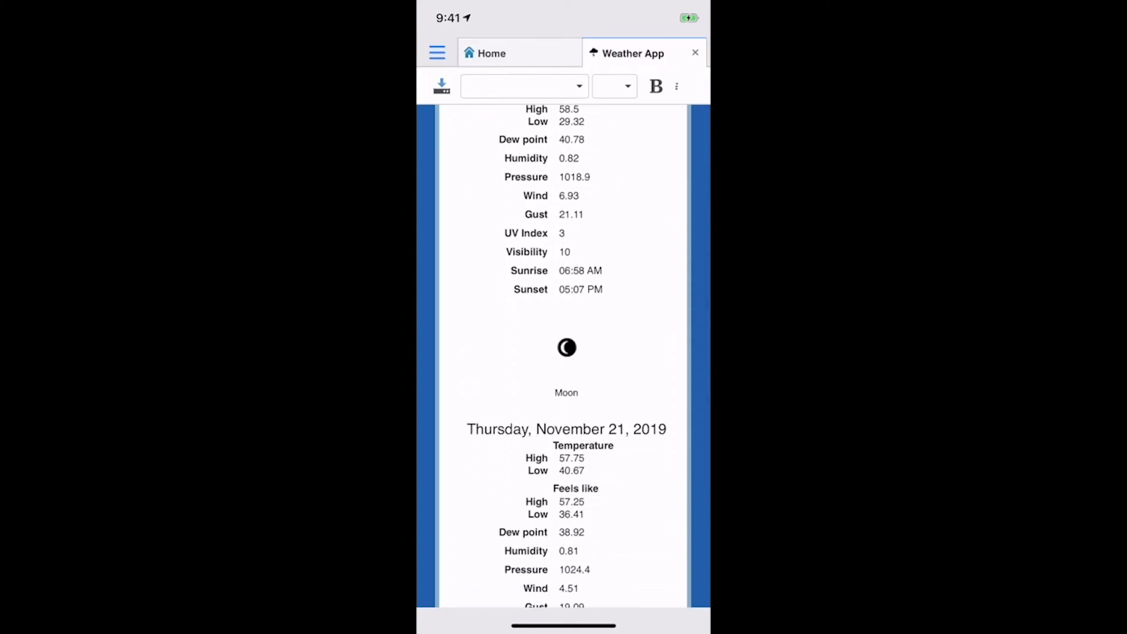
scroll("down", 3)
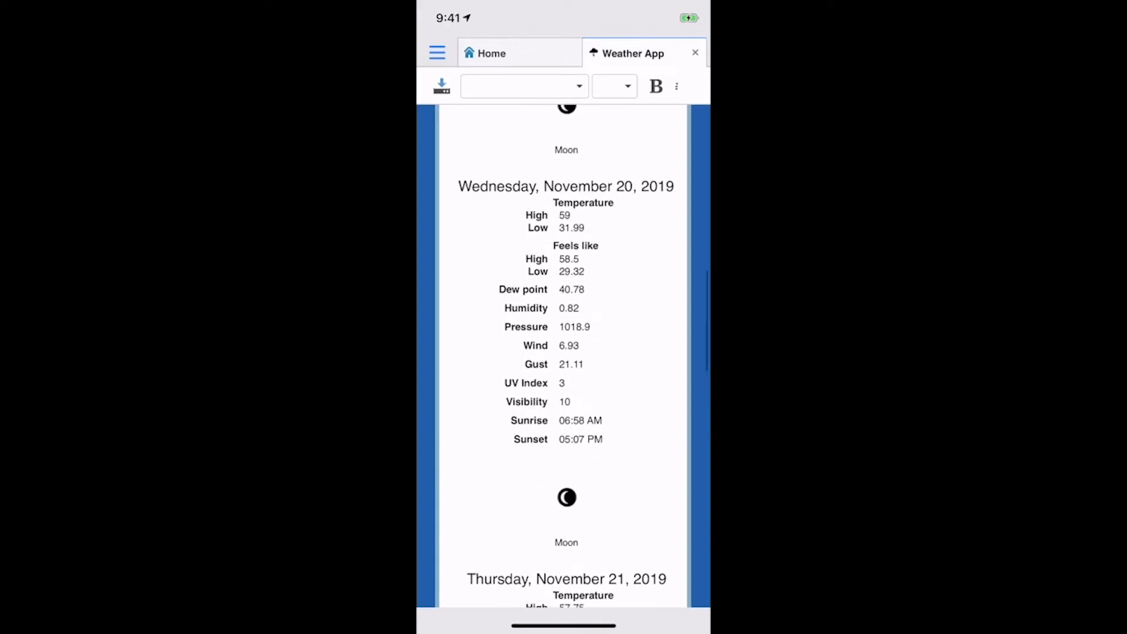
scroll("down", 3)
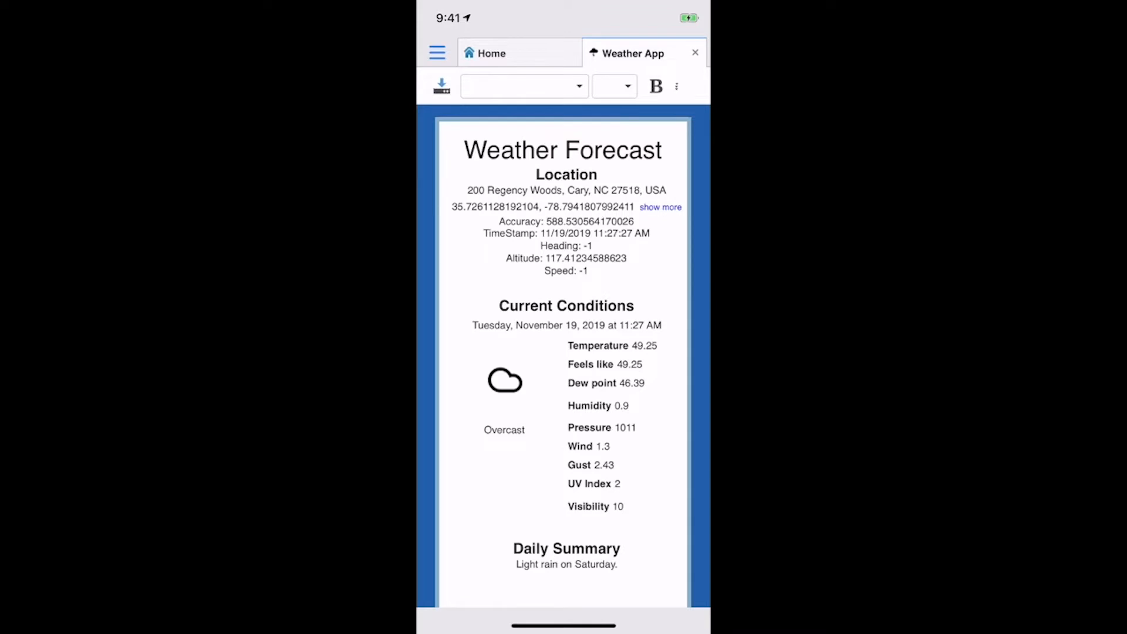
scroll("down", 3)
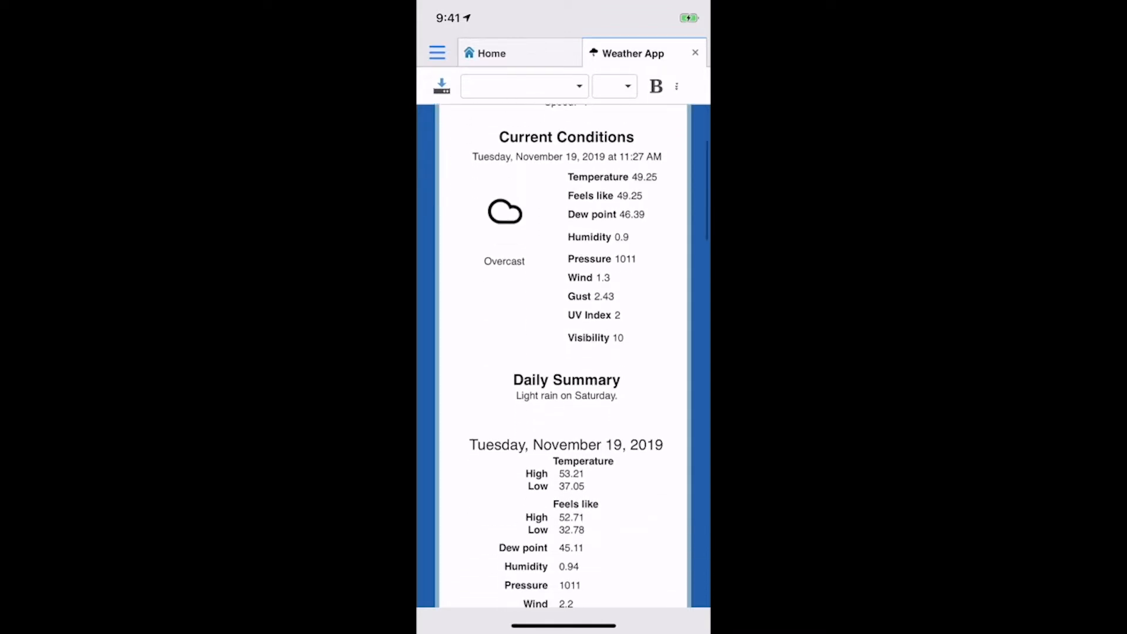
scroll("down", 3)
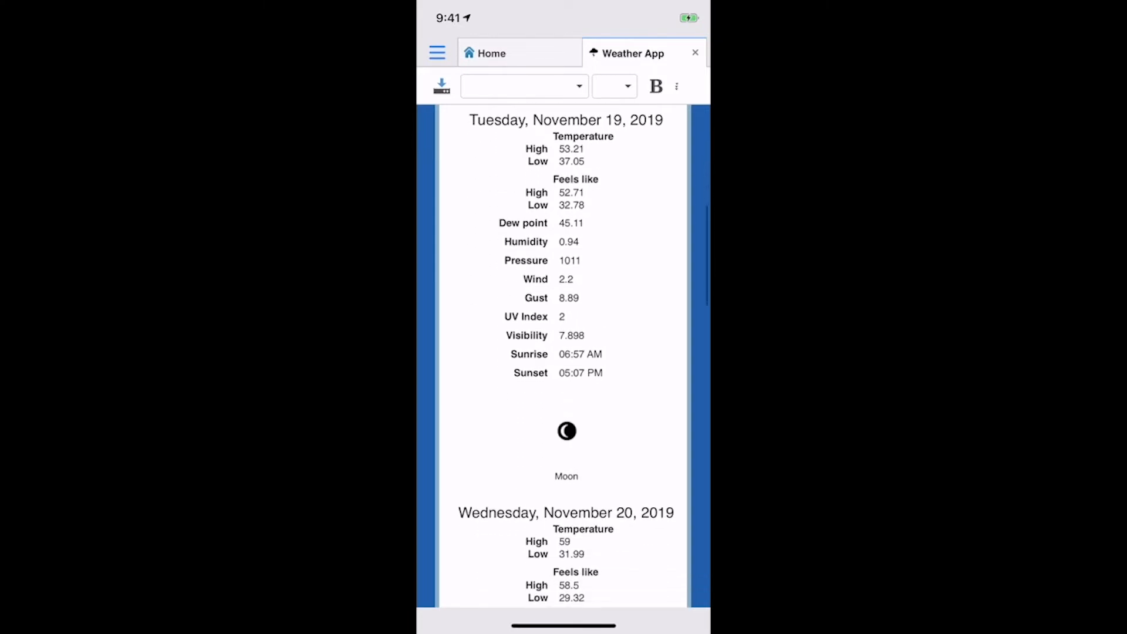
left_click(695, 53)
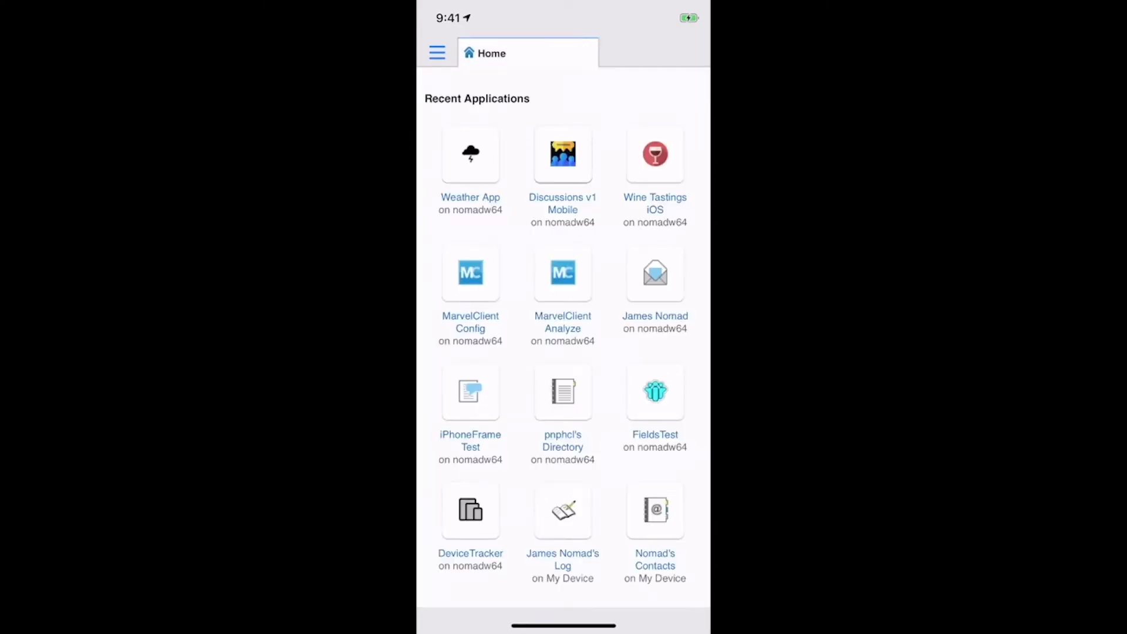
Step: Open Discussions v1 Mobile and scroll through its list of recipe posts
left_click(562, 273)
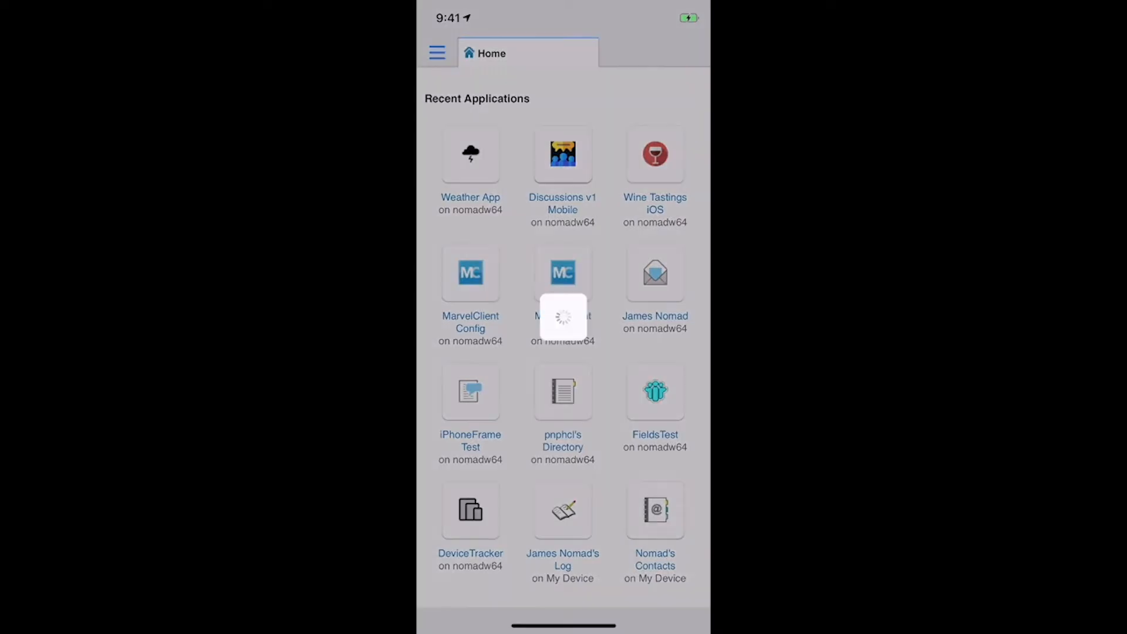
left_click(562, 153)
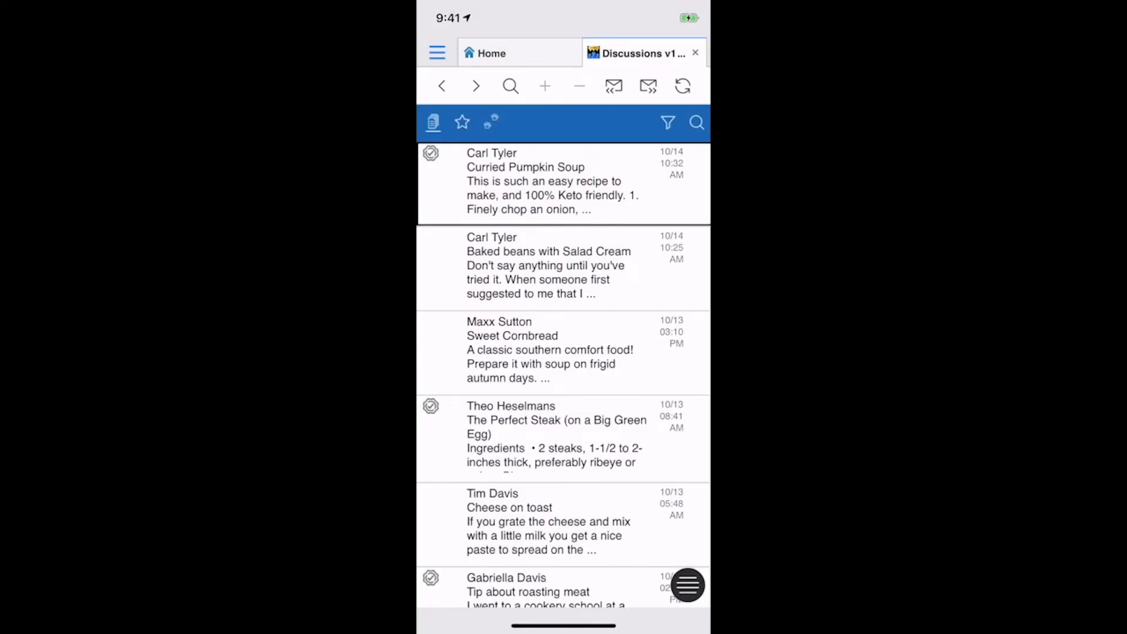
scroll("down", 3)
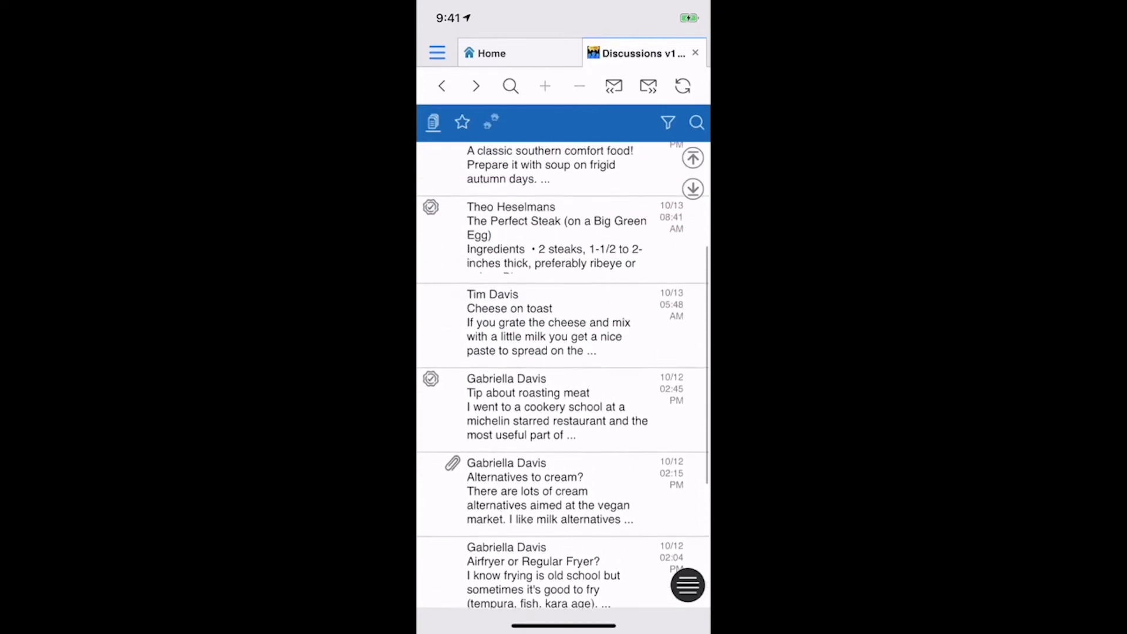
scroll("up", 3)
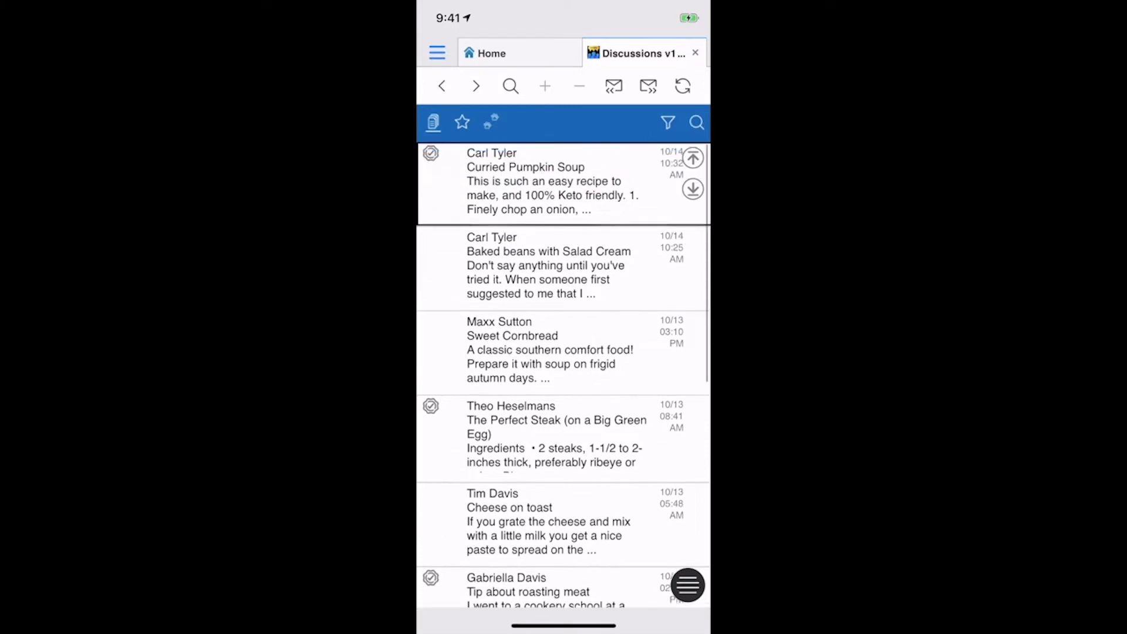
scroll("down", 3)
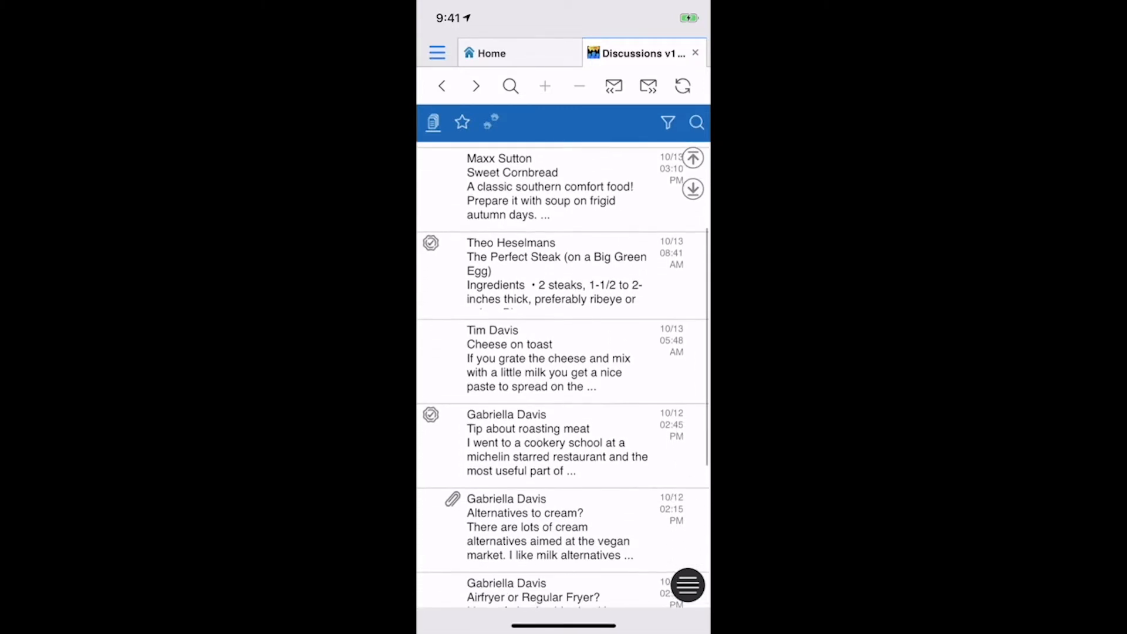
scroll("down", 3)
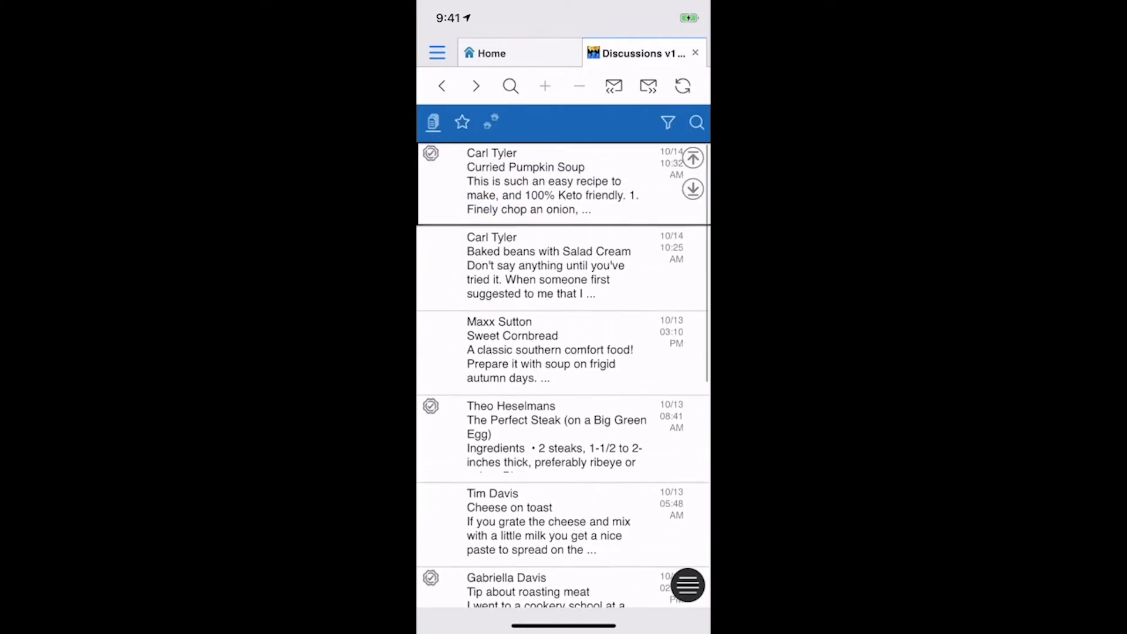
scroll("down", 3)
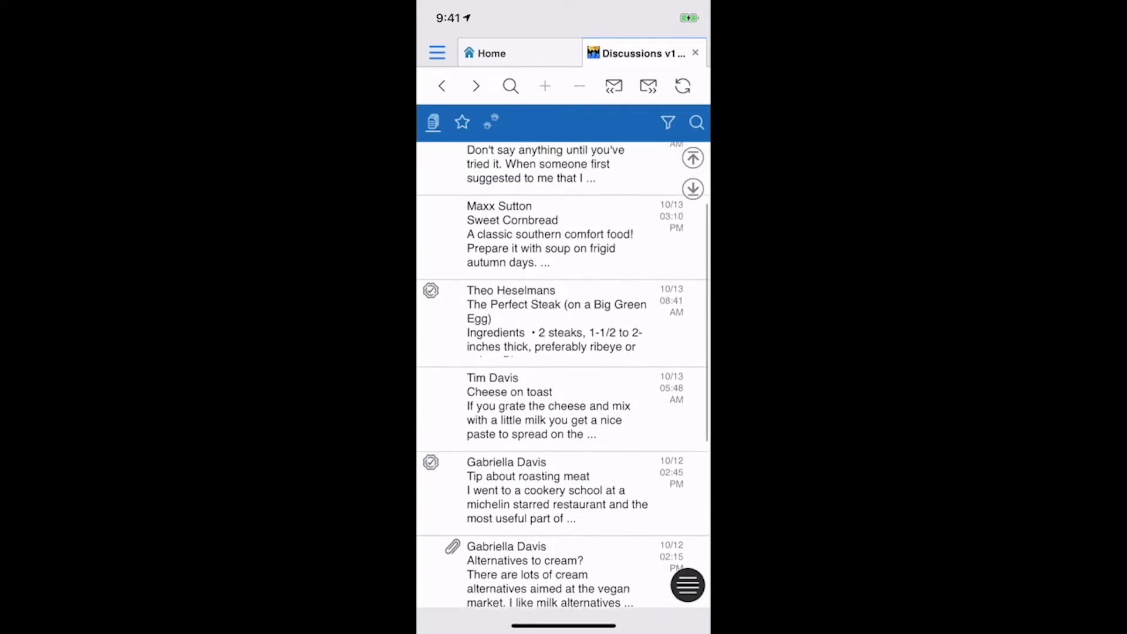
scroll("down", 3)
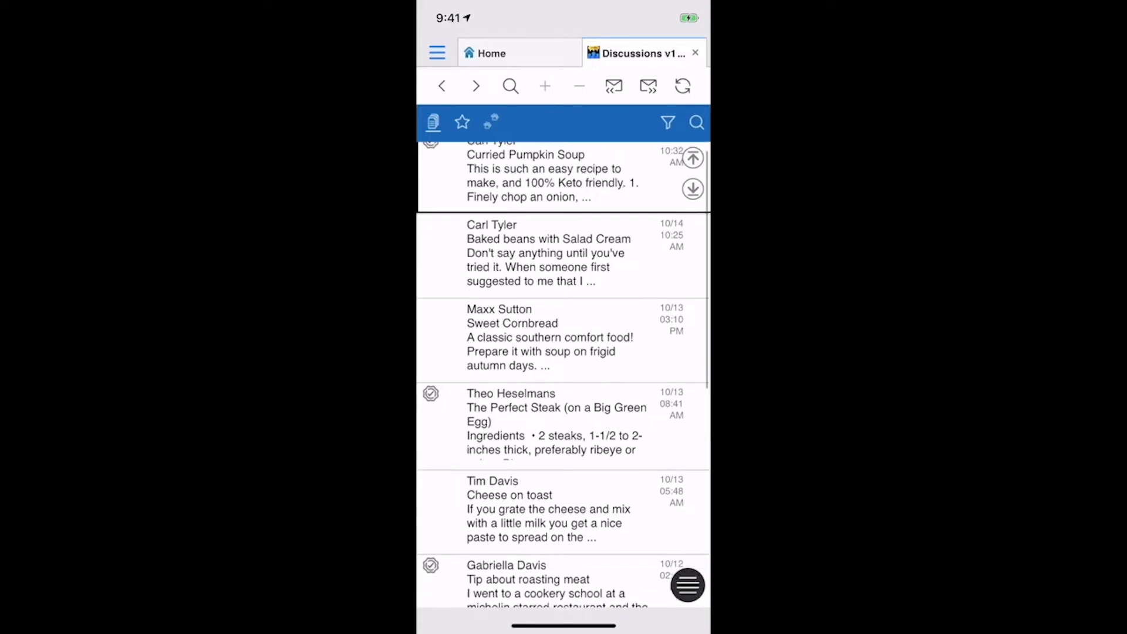
scroll("down", 3)
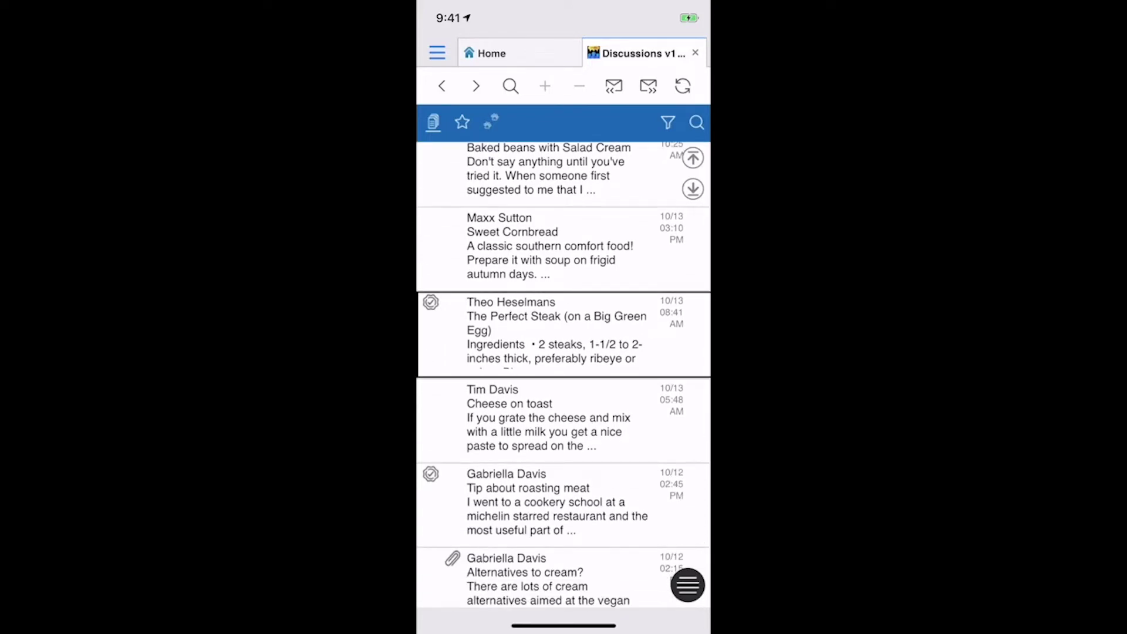
Step: Bring up the action sheet for The Perfect Steak post
left_click(564, 330)
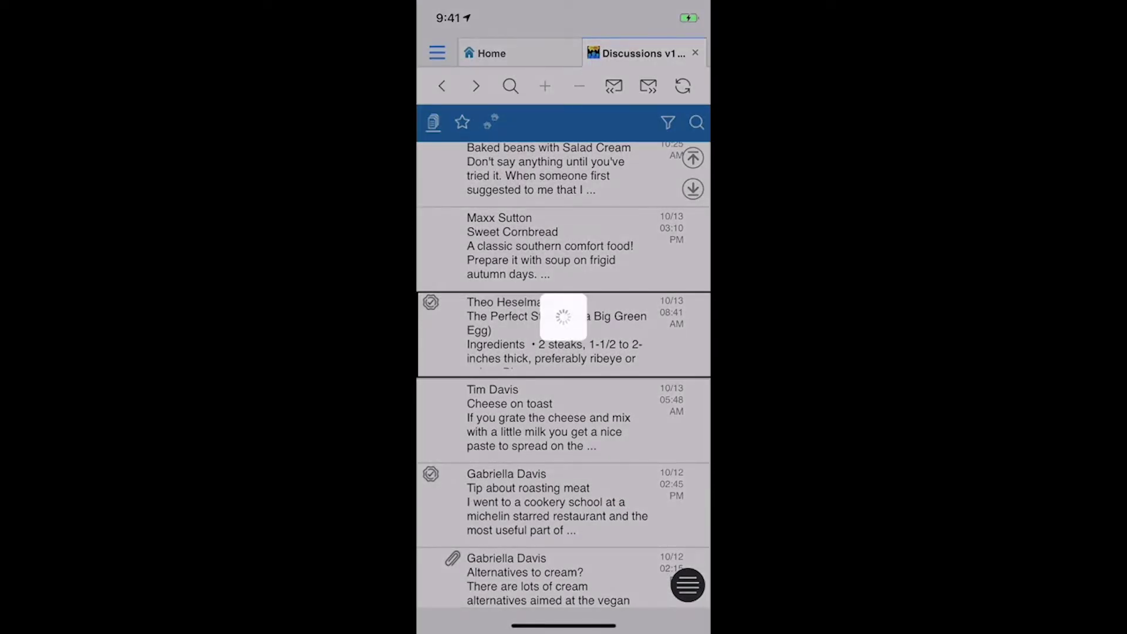
left_click(563, 331)
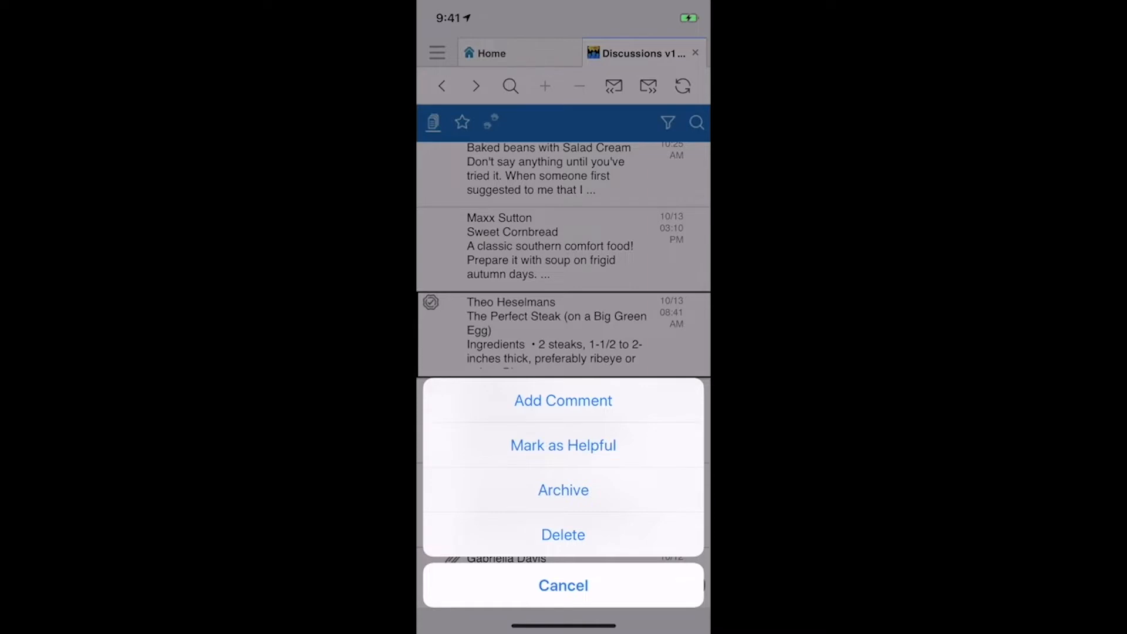
Step: Start a comment on The Perfect Steak with subject 'text' and post it
left_click(564, 402)
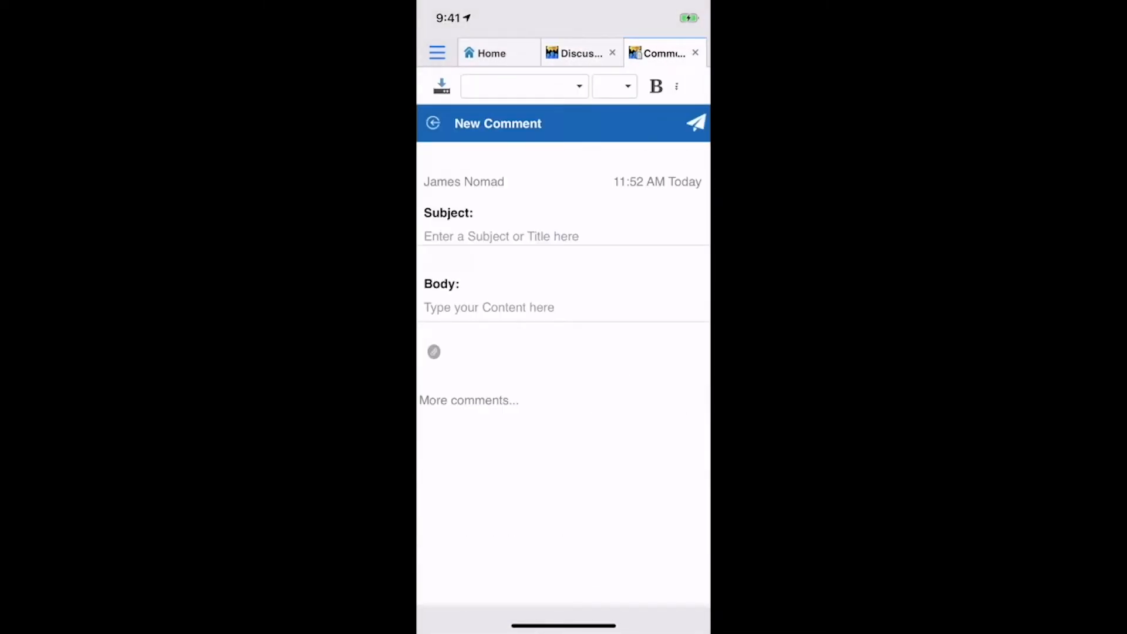
left_click(500, 236)
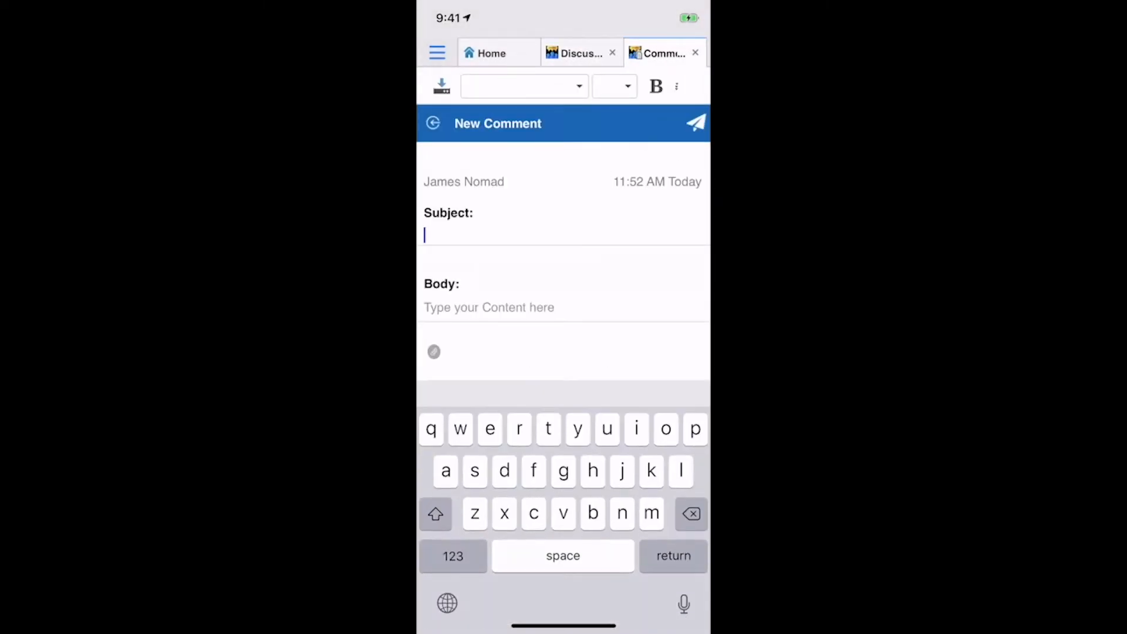
type("text")
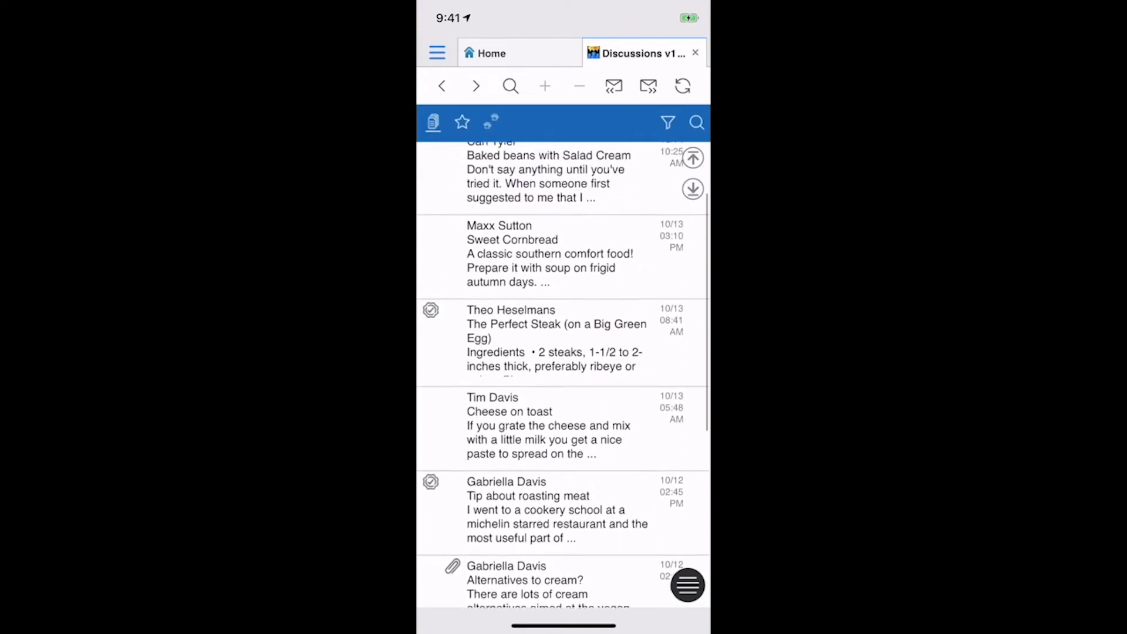
scroll("down", 3)
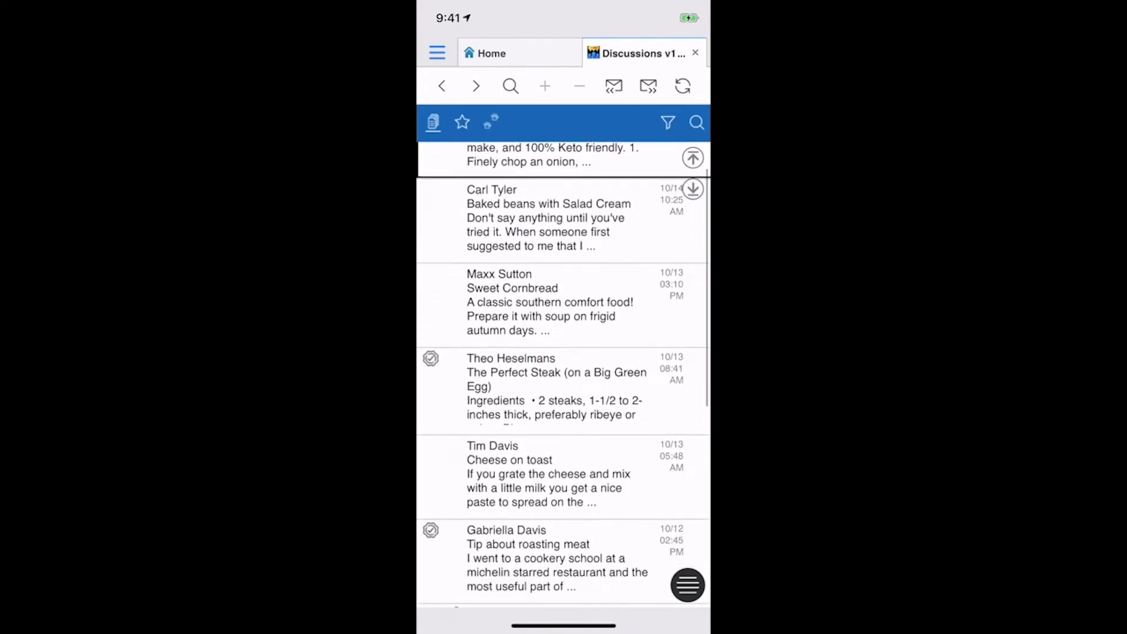
scroll("down", 3)
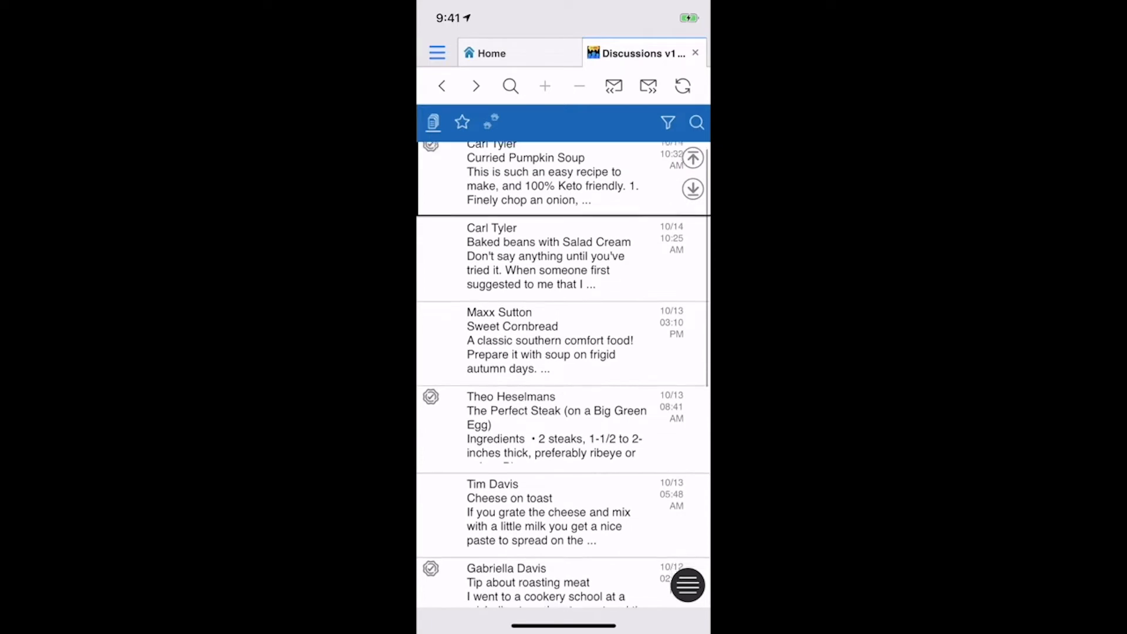
scroll("down", 3)
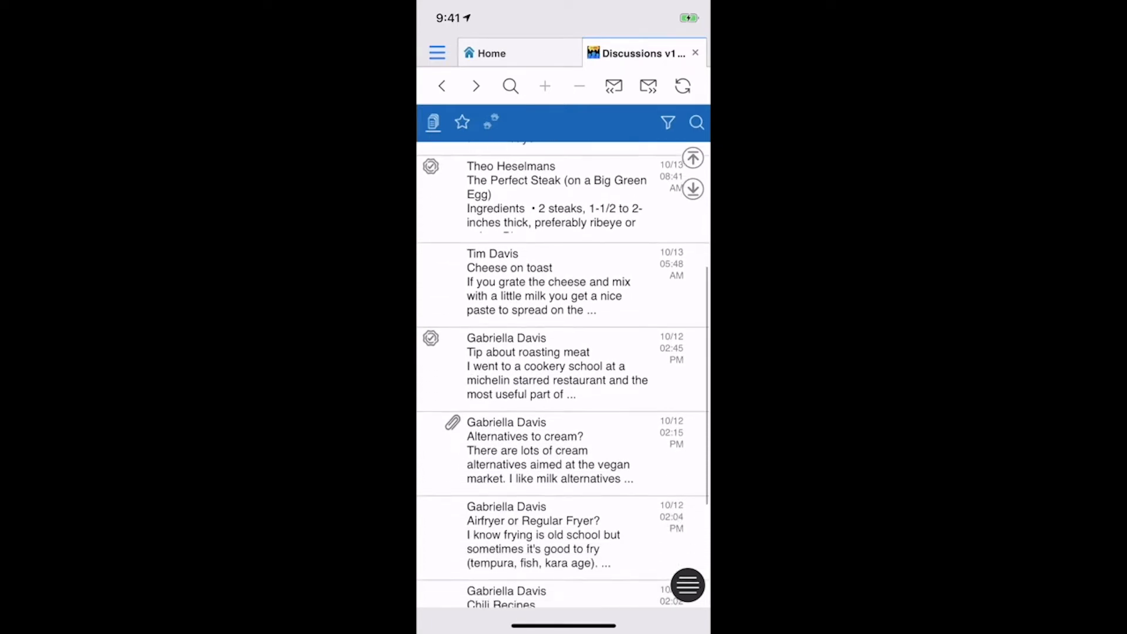
scroll("down", 3)
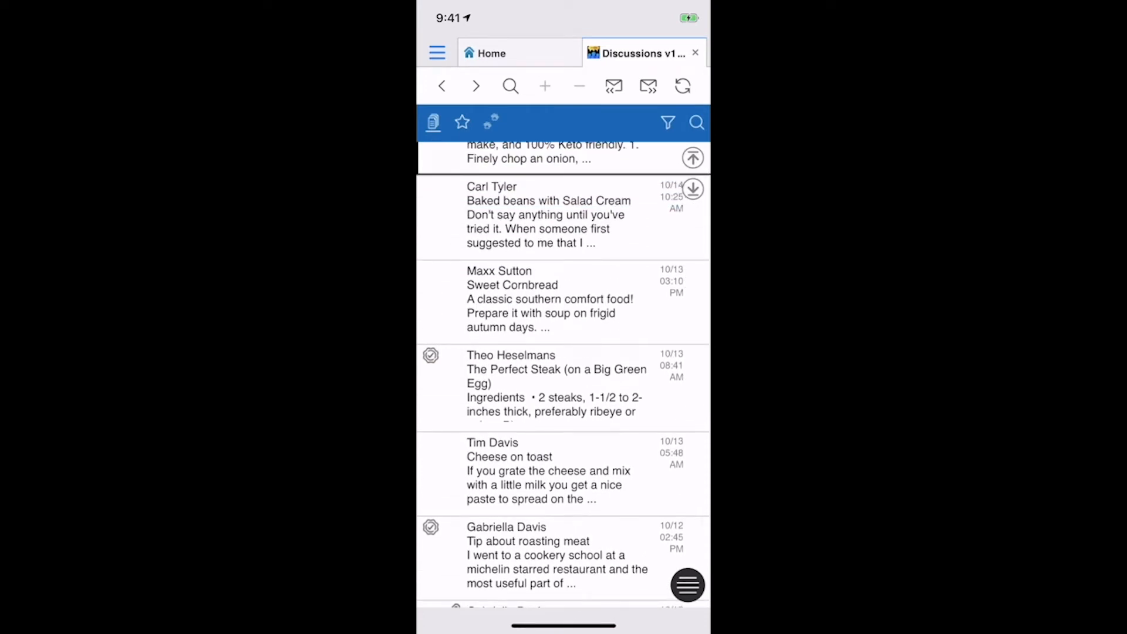
Step: Show the New Topic action sheet from the floating menu button
left_click(689, 584)
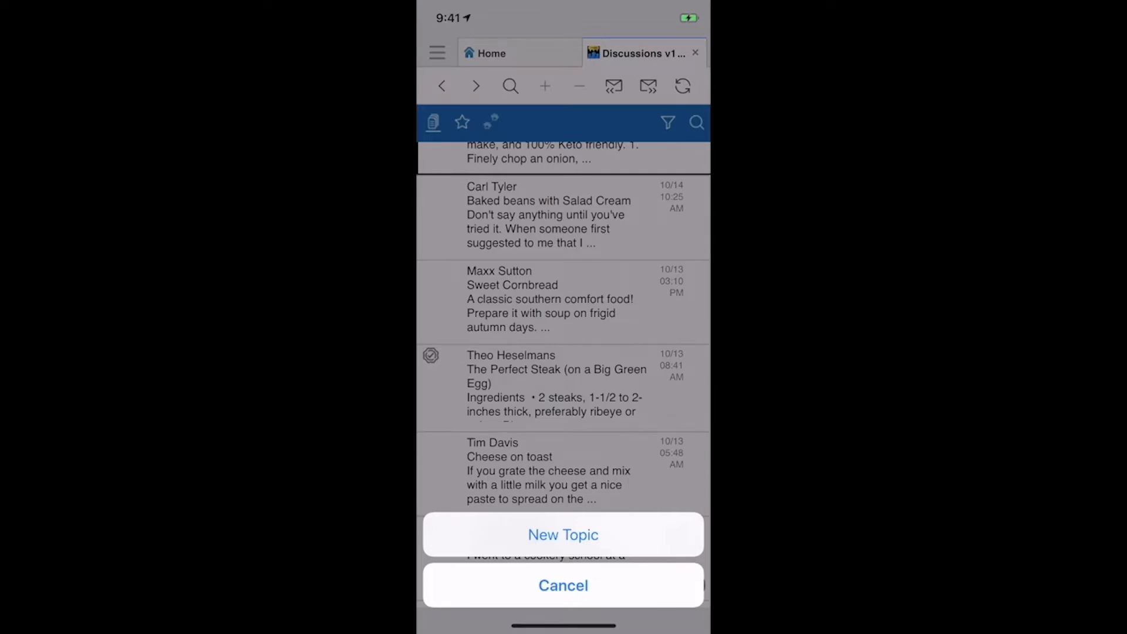
Step: Create a new topic with subject 'subjext' and body 'body'
left_click(562, 585)
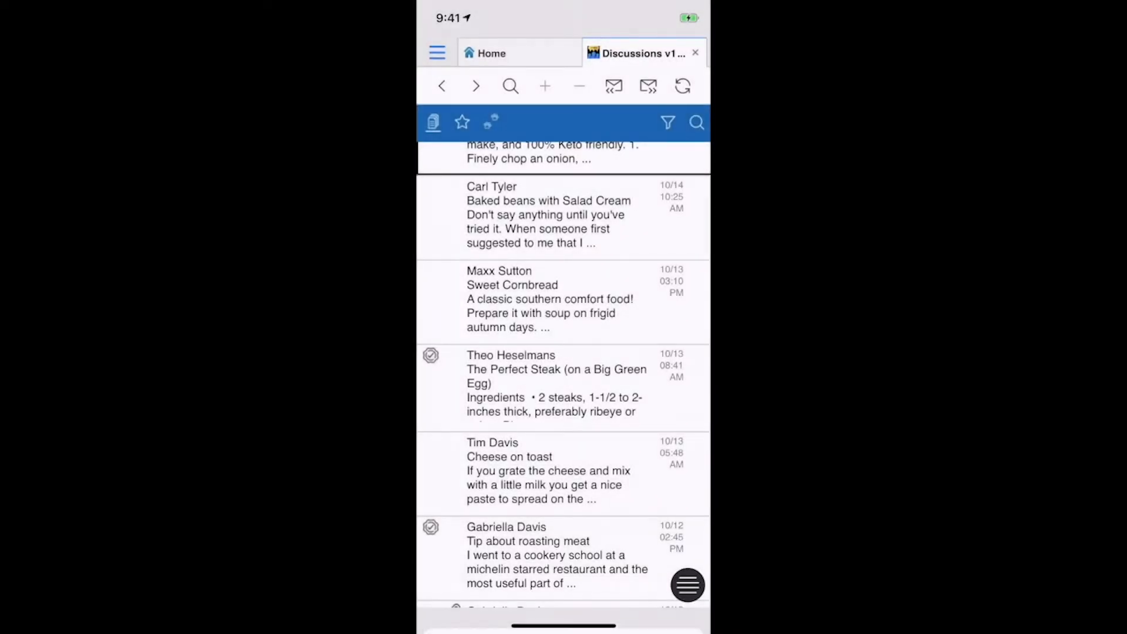
left_click(545, 87)
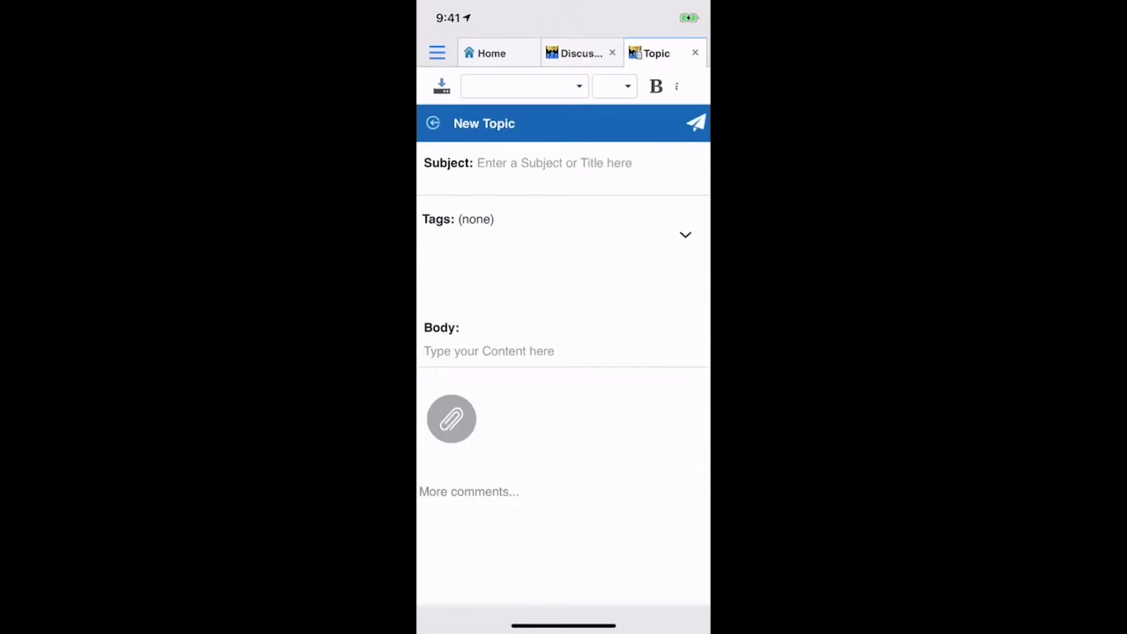
type("s")
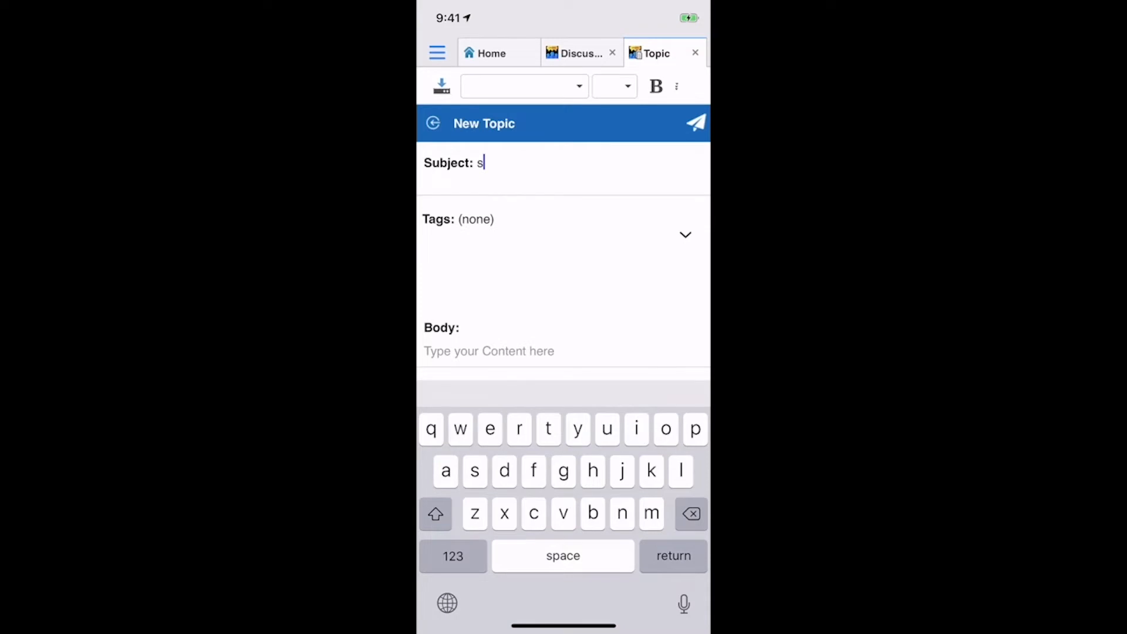
type("ubjext")
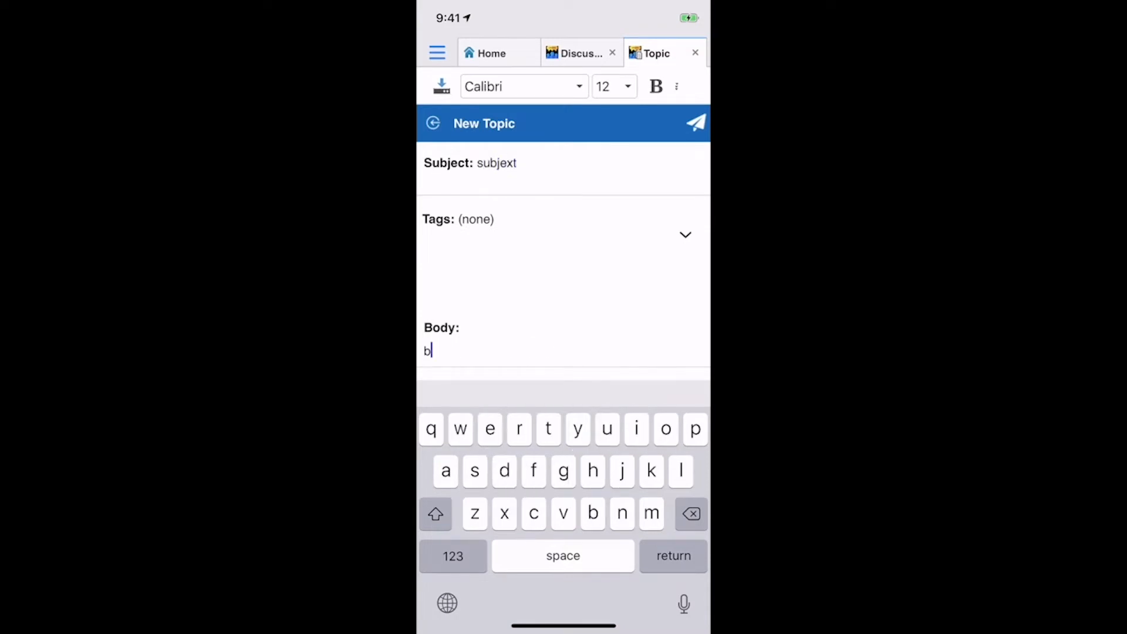
type("ody")
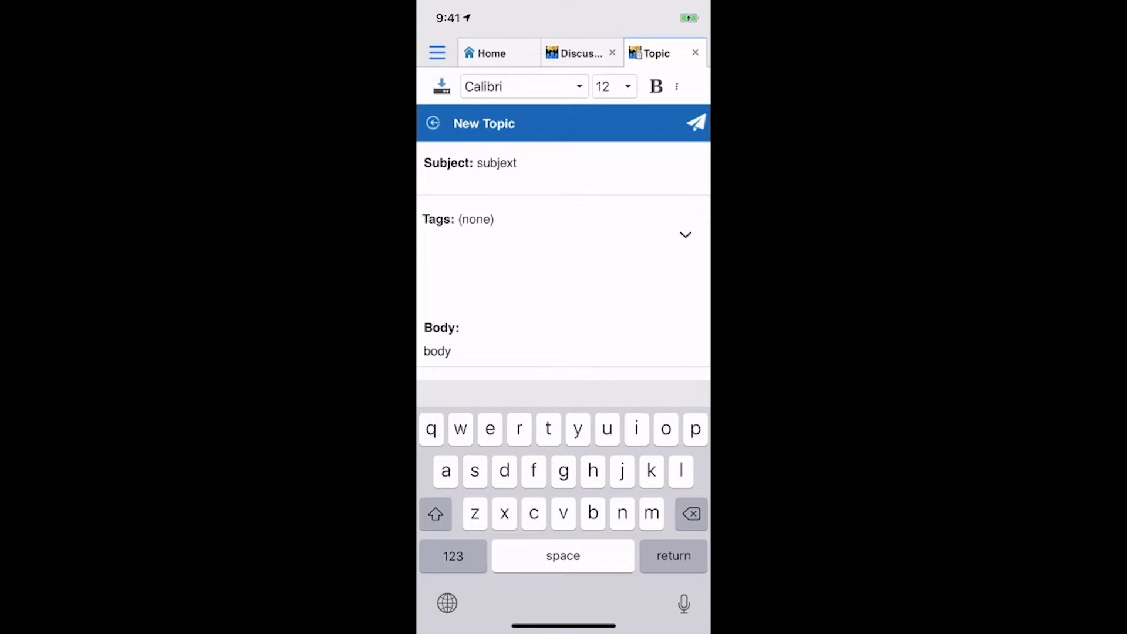
Step: Tag the topic Bread and Kitchen Tools and post it to the discussion
left_click(686, 235)
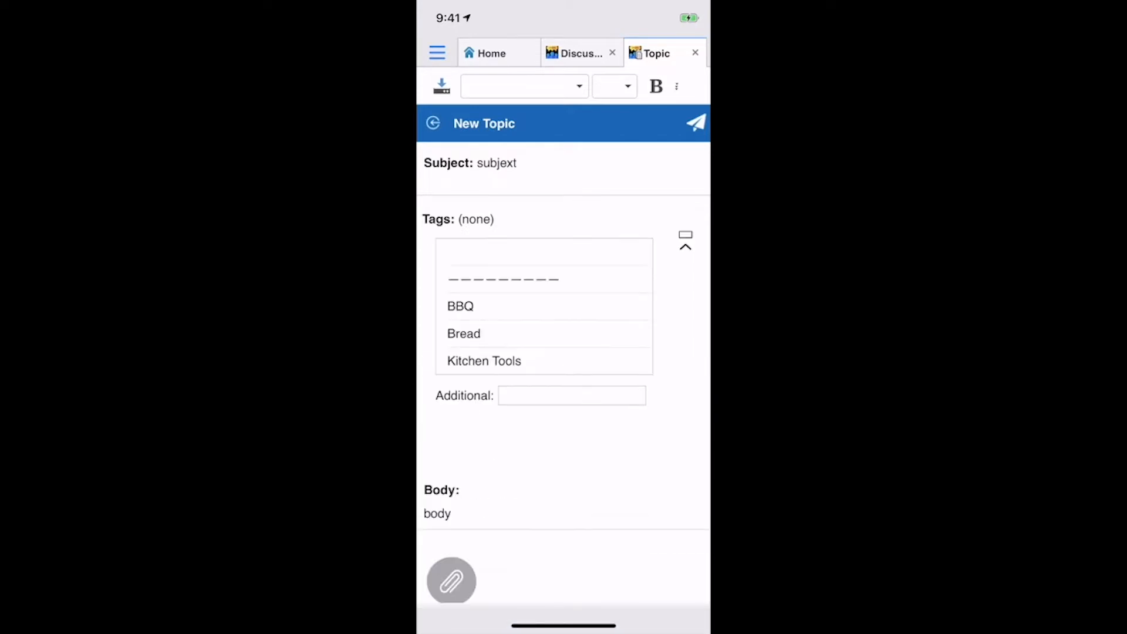
scroll("down", 3)
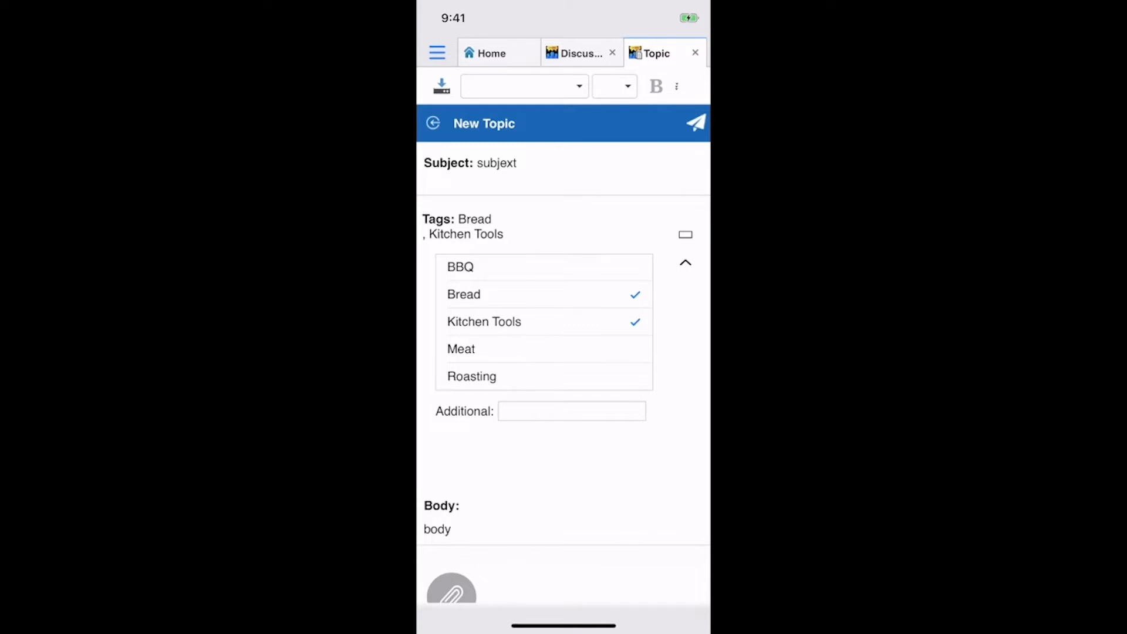
left_click(695, 122)
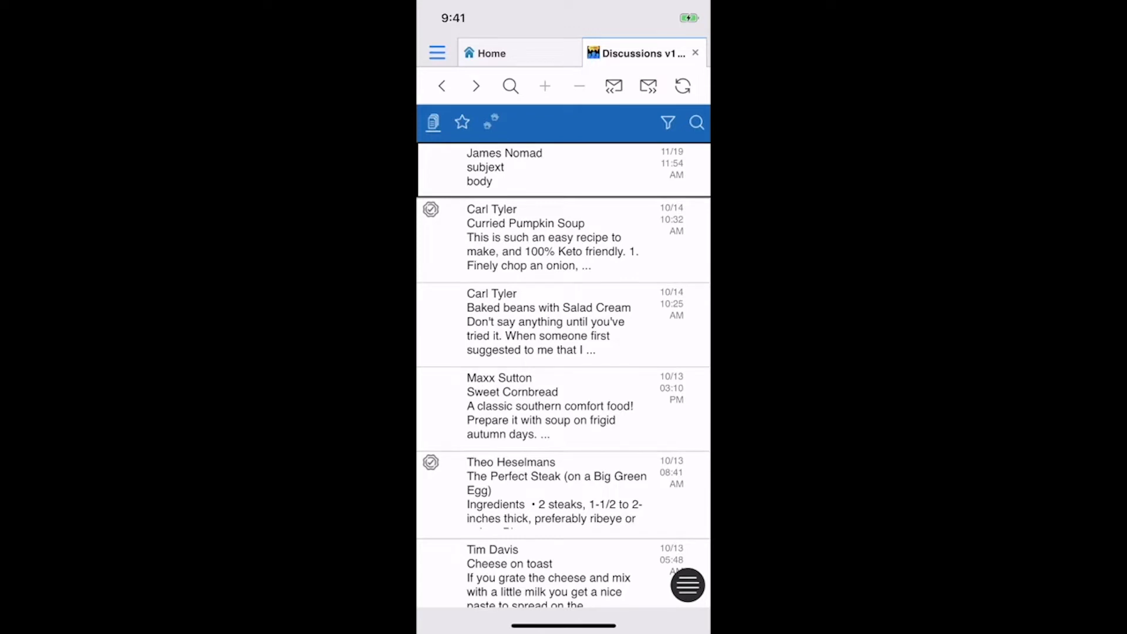
Step: Refresh the discussion data and return to the Home tab of recent applications
left_click(564, 318)
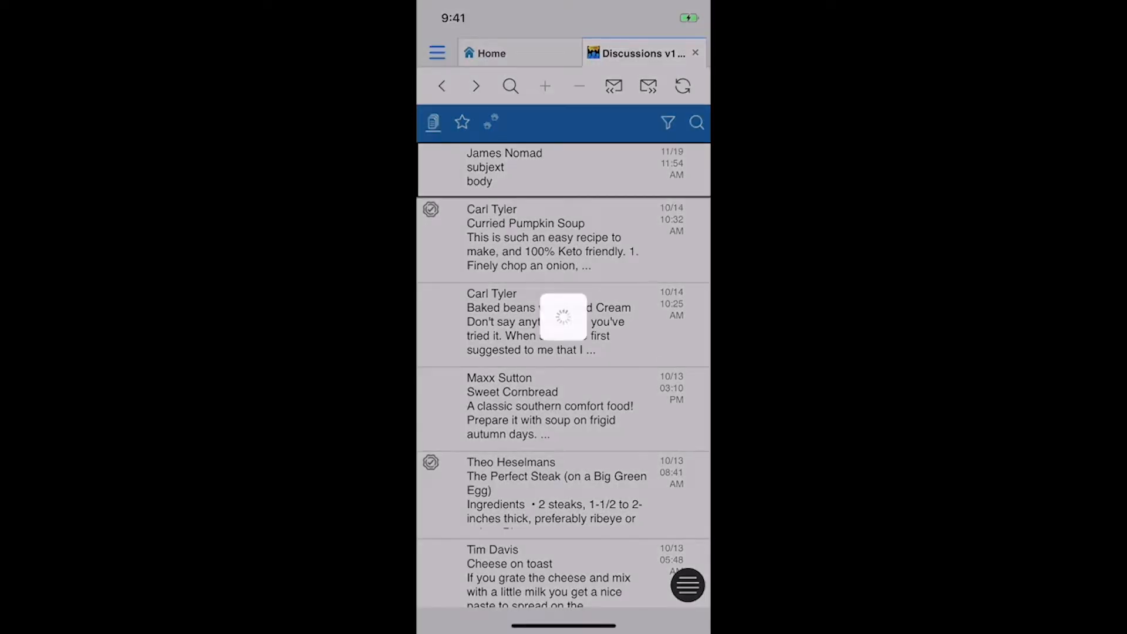
left_click(504, 167)
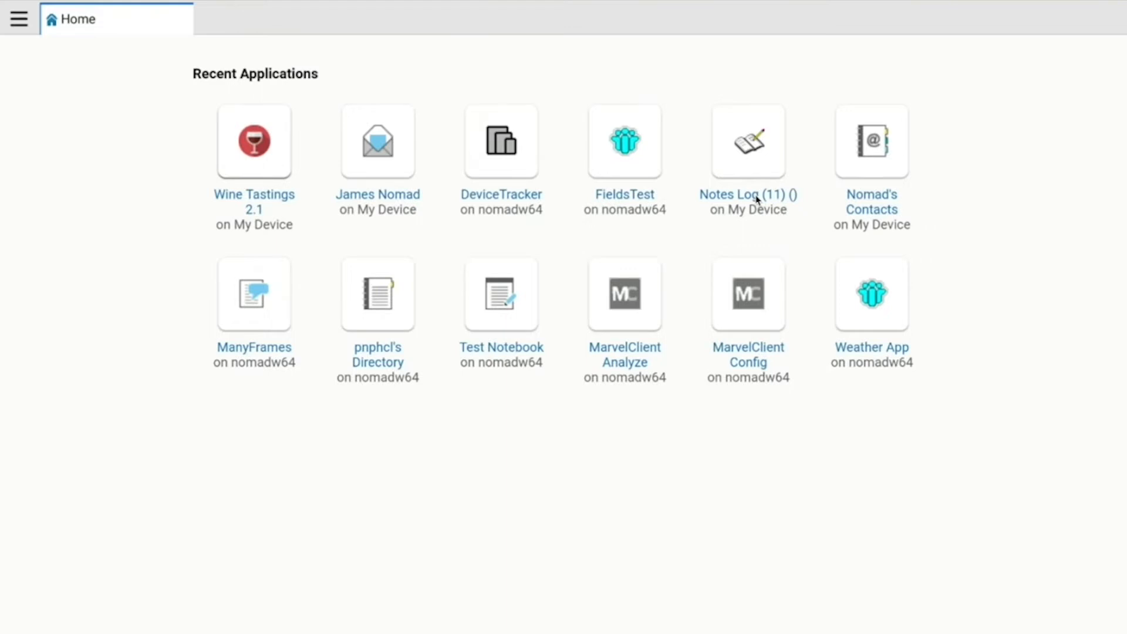
Step: Open Wine Tastings 2.1 to its Wines by Country view filtered to Europe
left_click(18, 19)
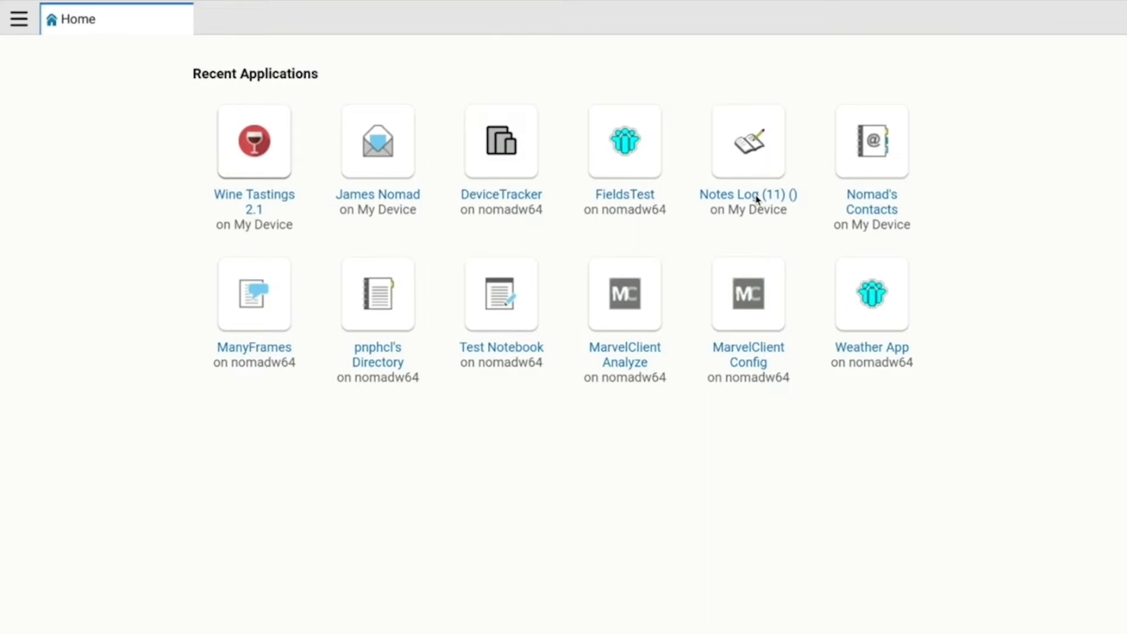
left_click(748, 141)
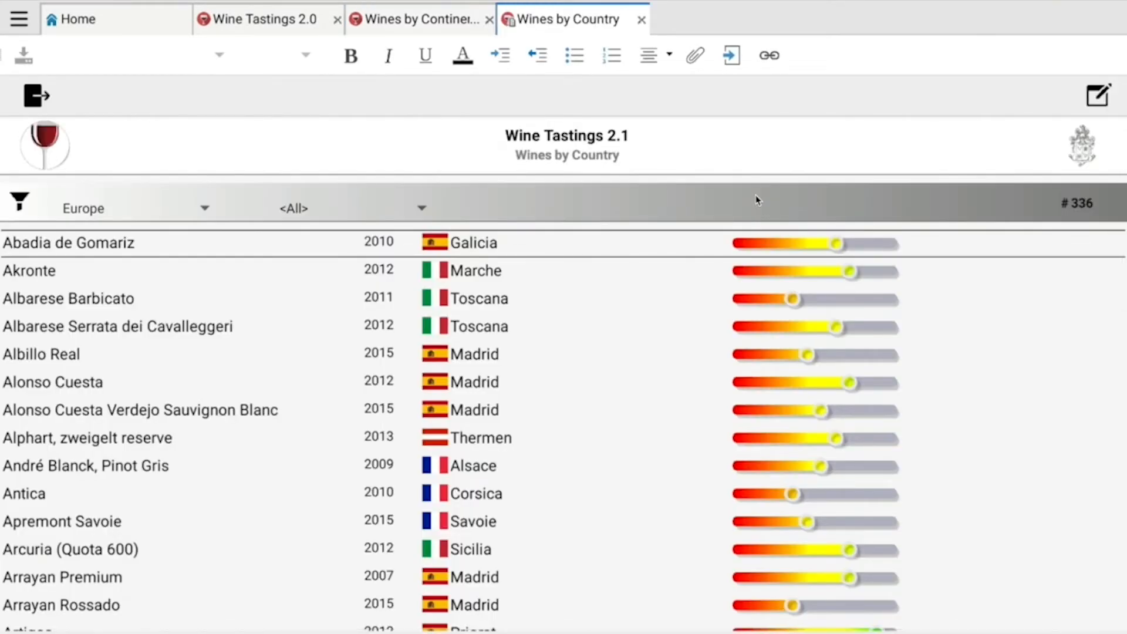
Step: Scroll the European wine list down to the entries starting with C
scroll("down", 3)
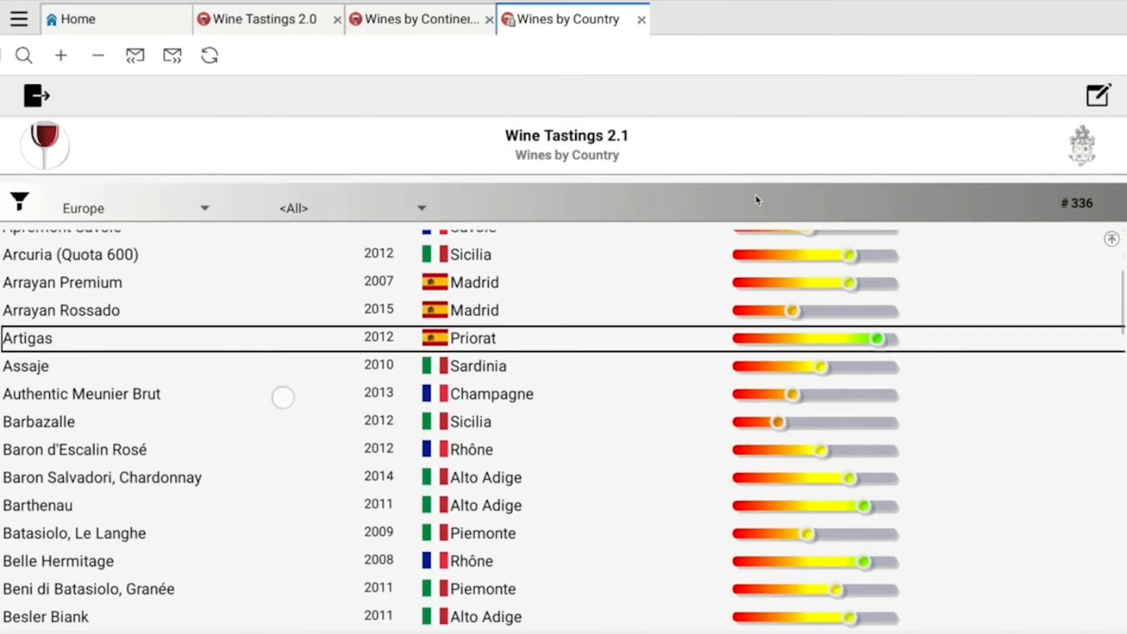
scroll("down", 3)
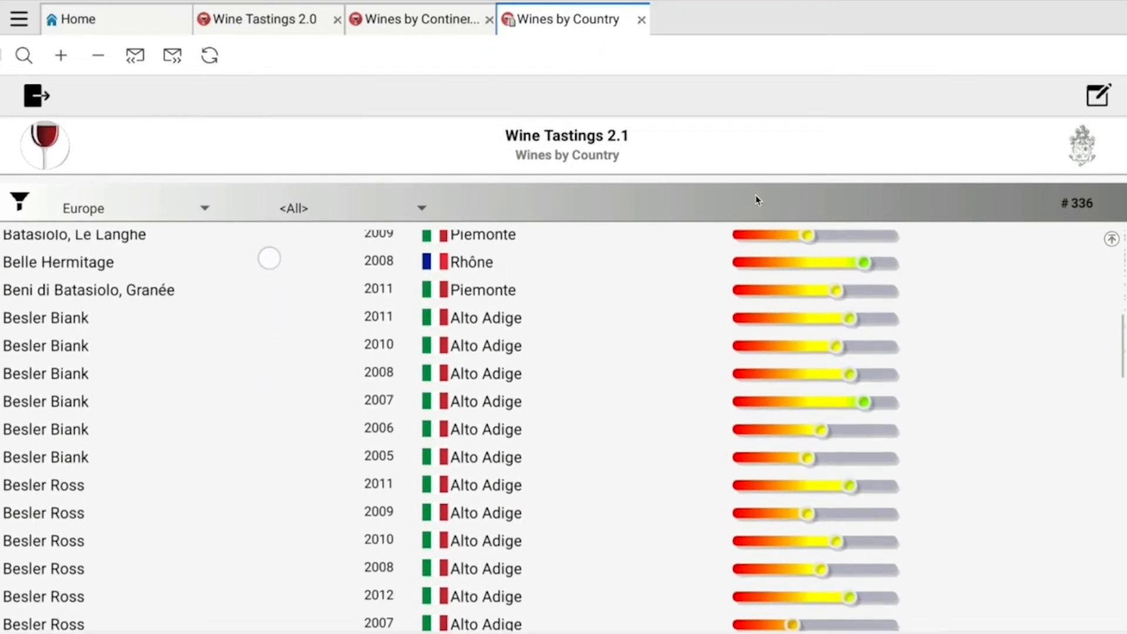
scroll("down", 3)
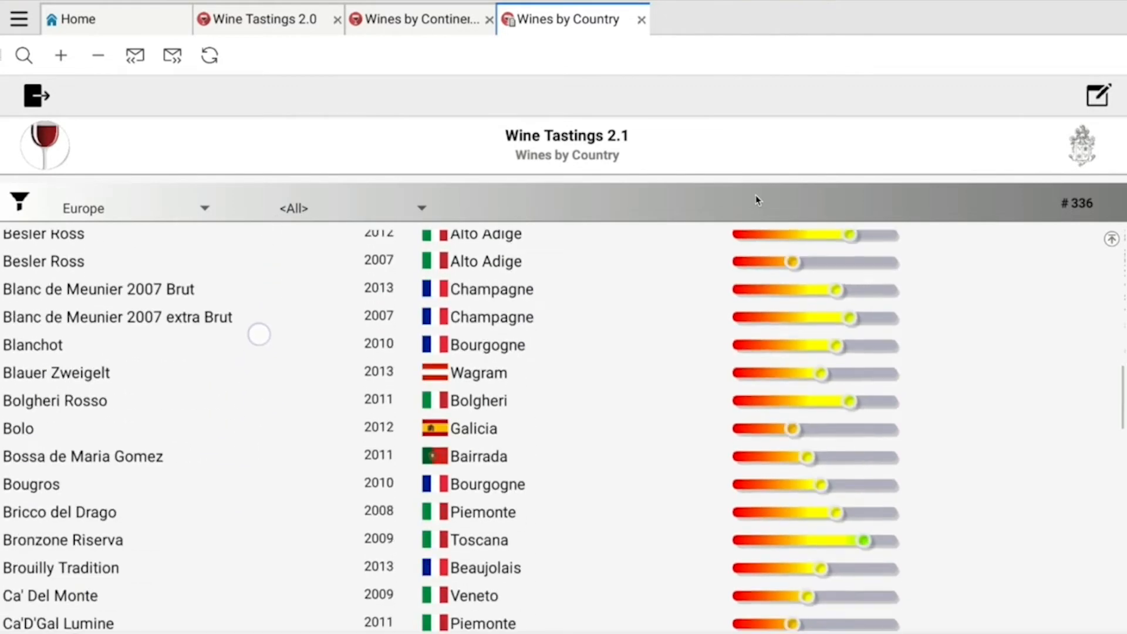
scroll("down", 3)
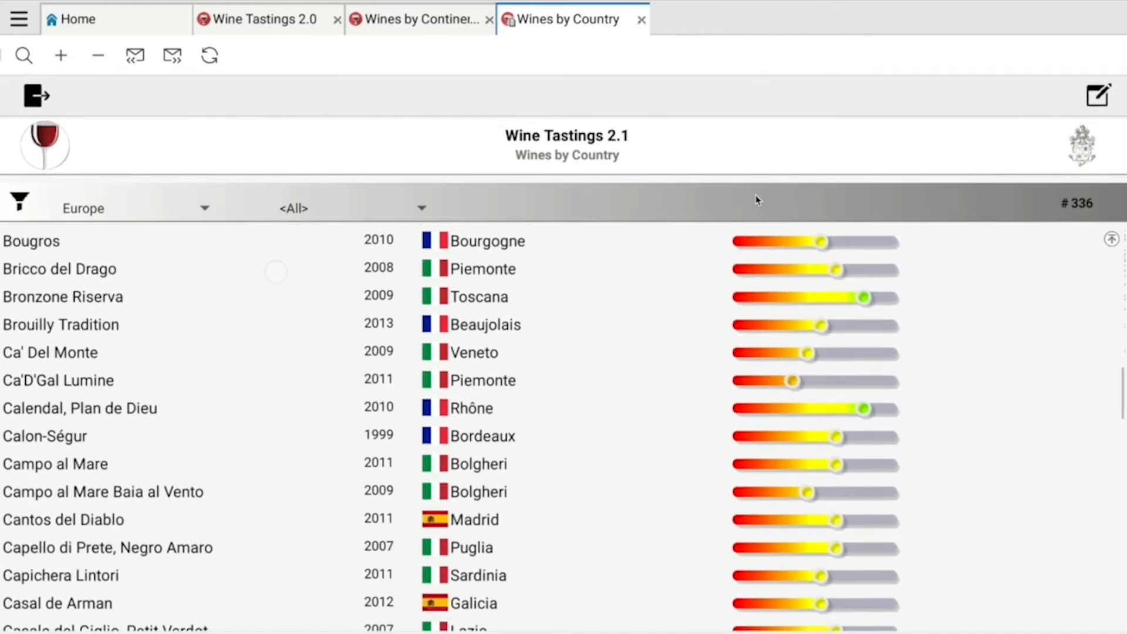
scroll("down", 3)
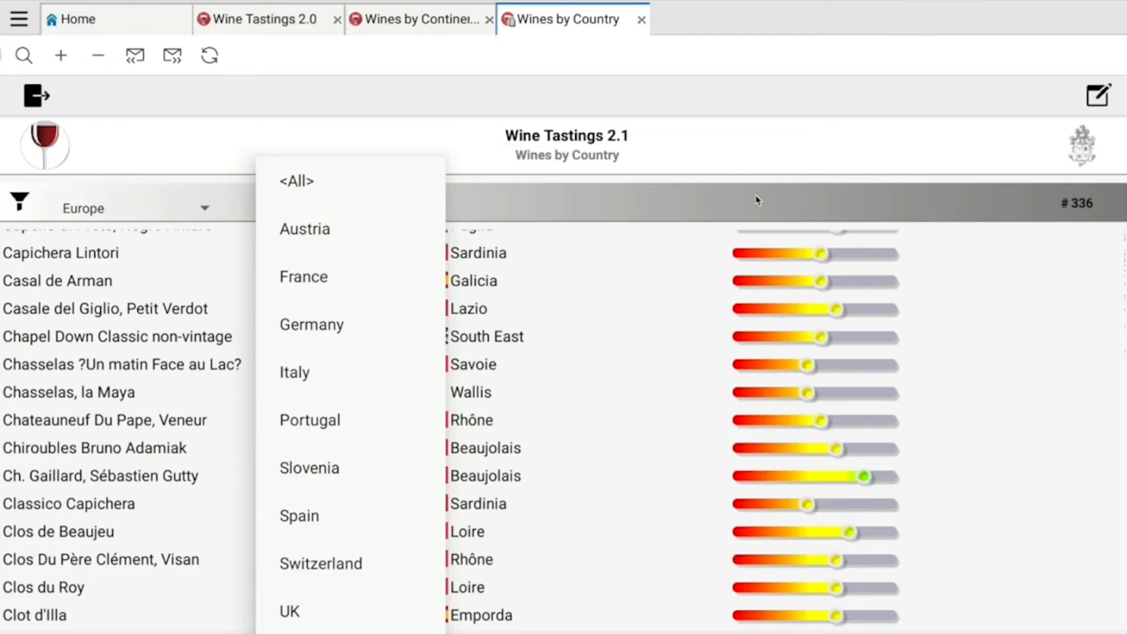
Step: Filter the European wines to France's 121 entries and scroll toward the Greffieux record
left_click(303, 276)
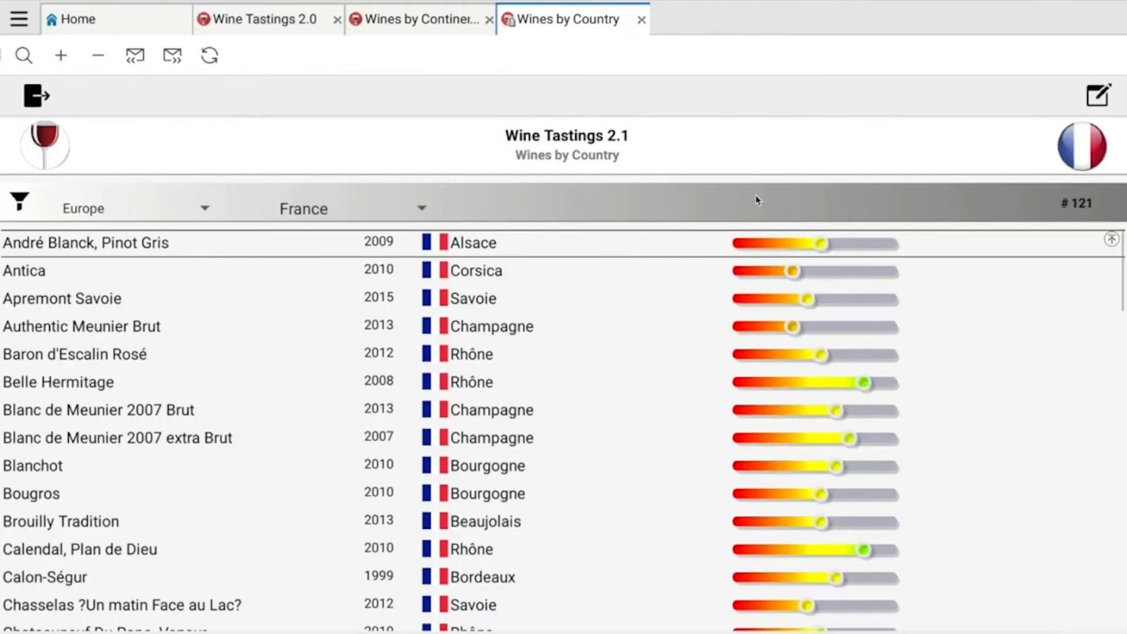
scroll("down", 3)
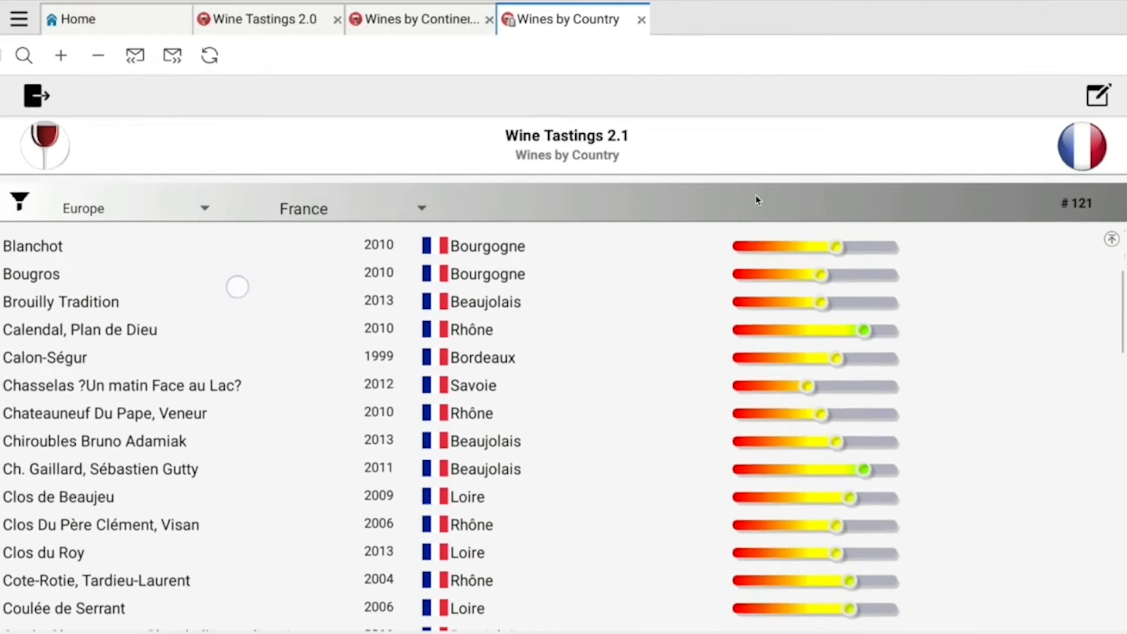
scroll("down", 3)
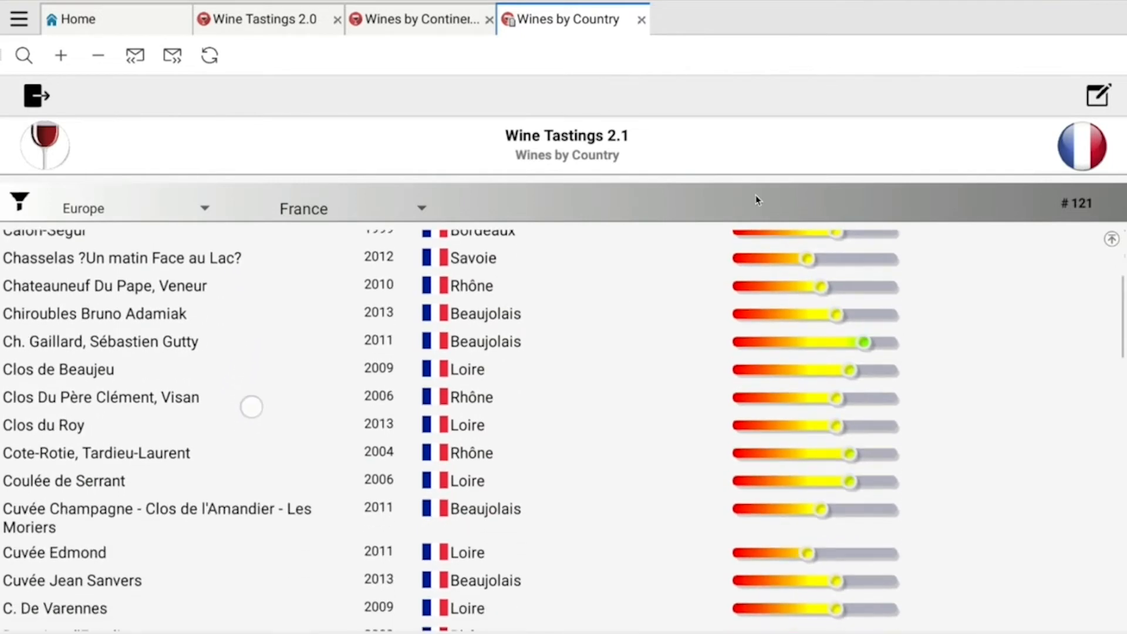
scroll("down", 3)
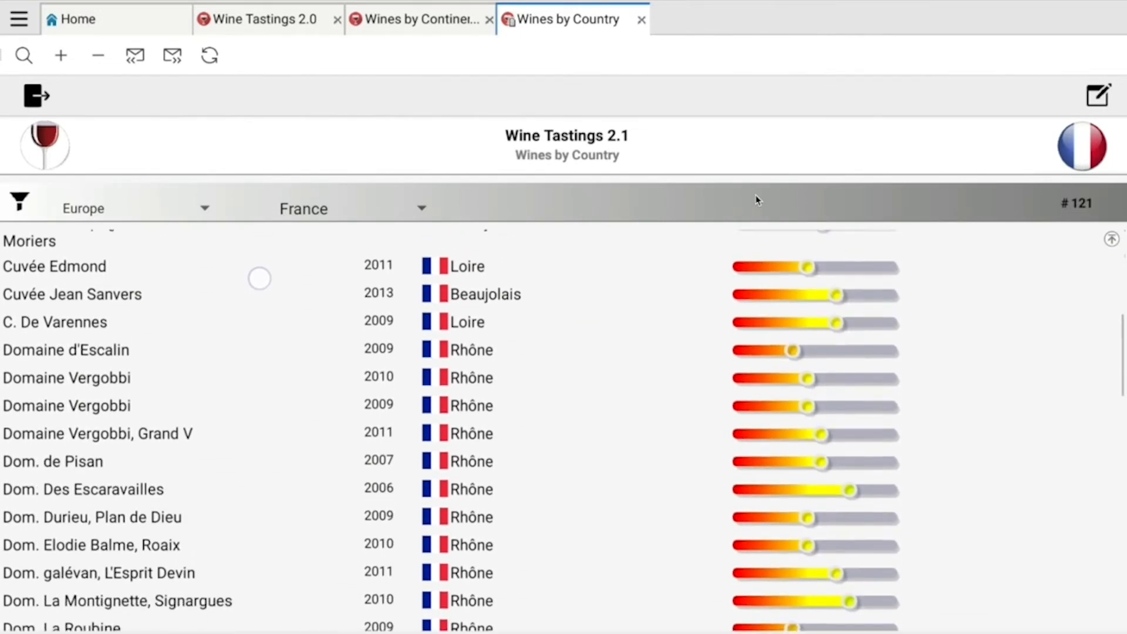
scroll("down", 3)
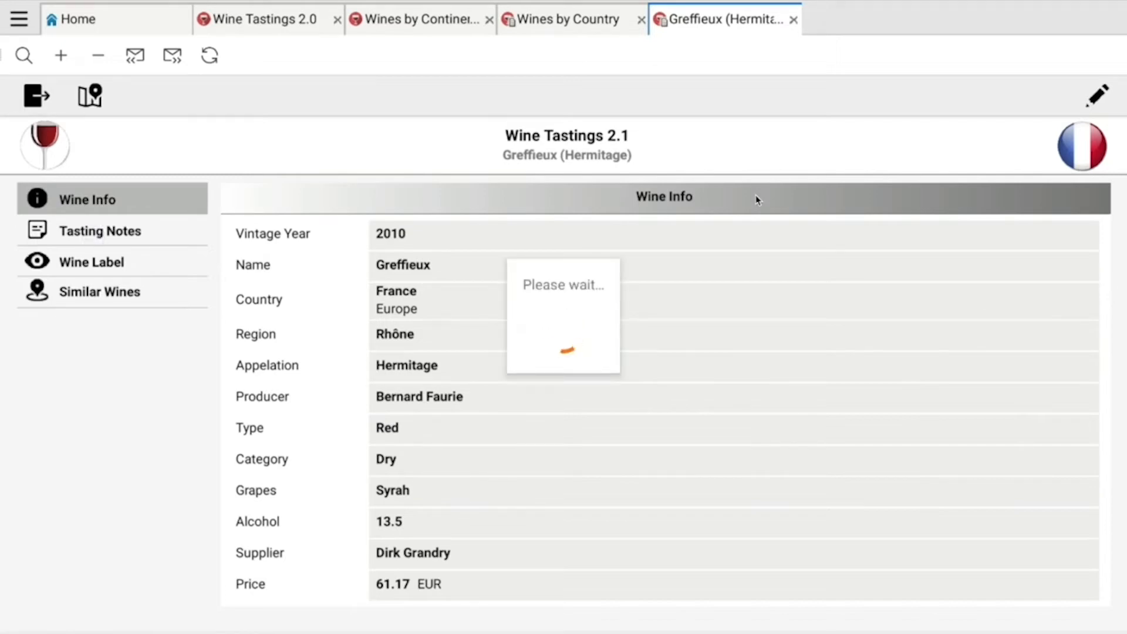
Step: View Greffieux's Tasting Notes, Wine Label and Similar Wines sections and scroll the similar Rhône wines
left_click(100, 231)
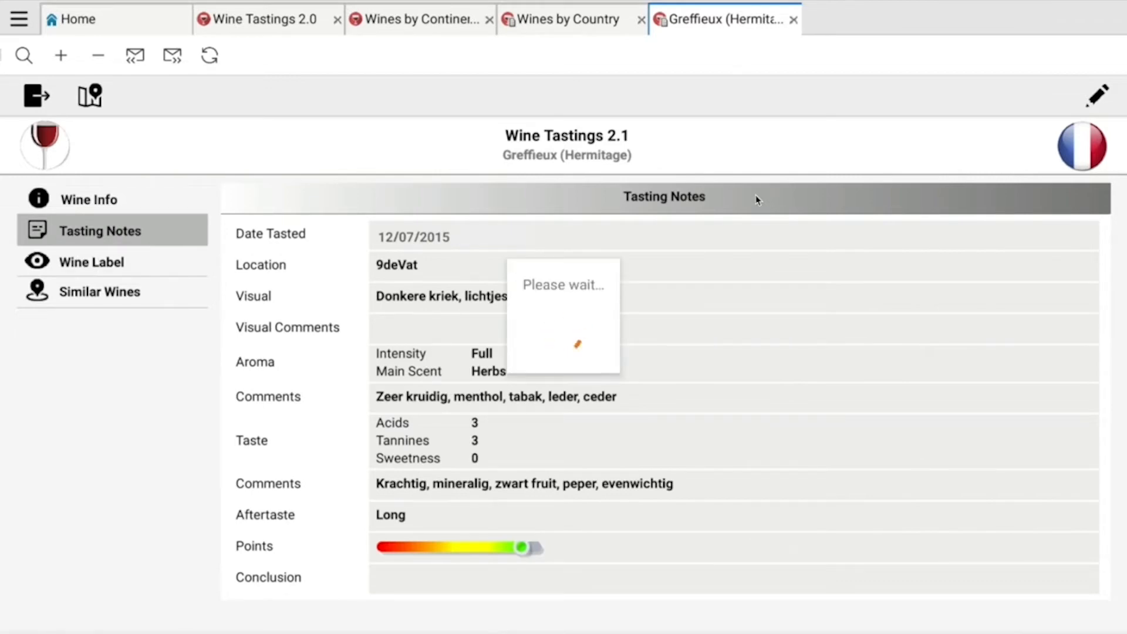
left_click(91, 262)
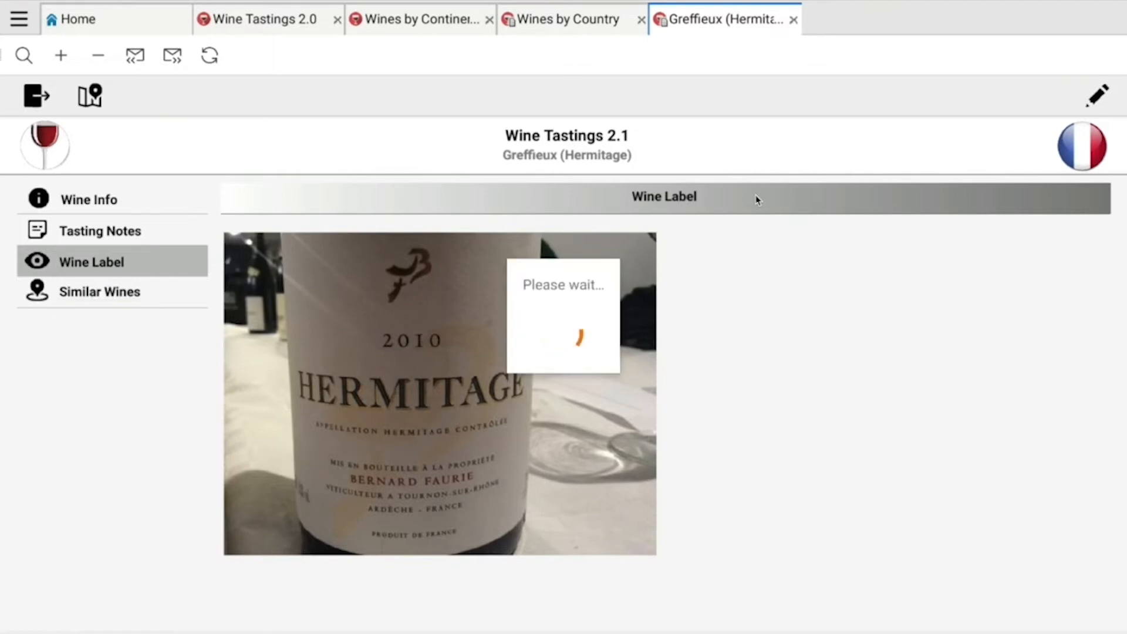
left_click(99, 291)
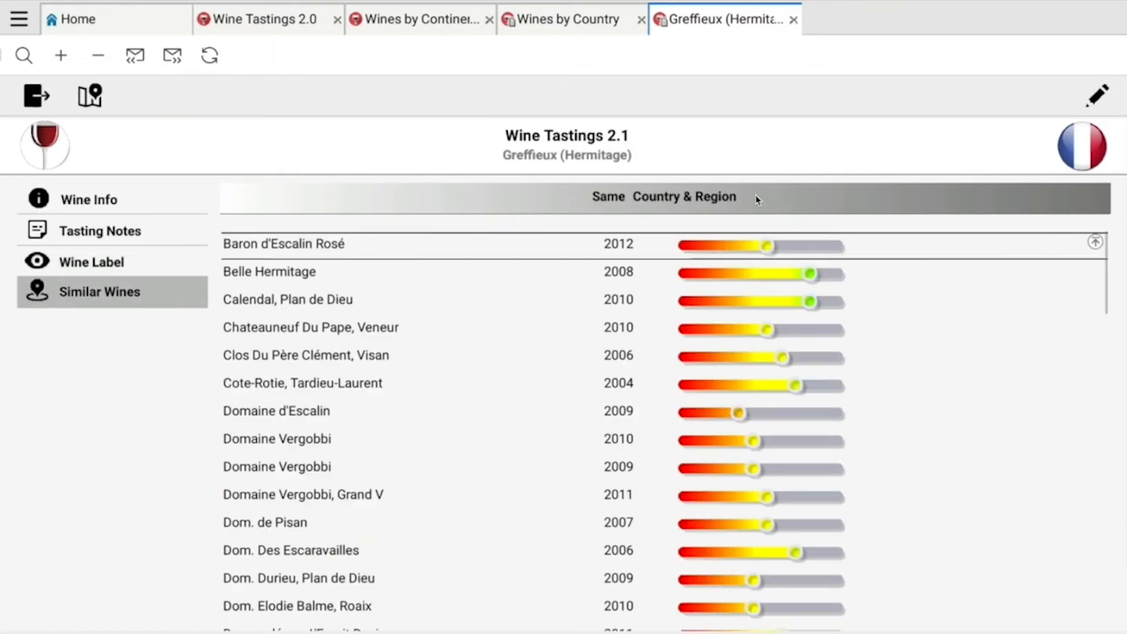
scroll("down", 3)
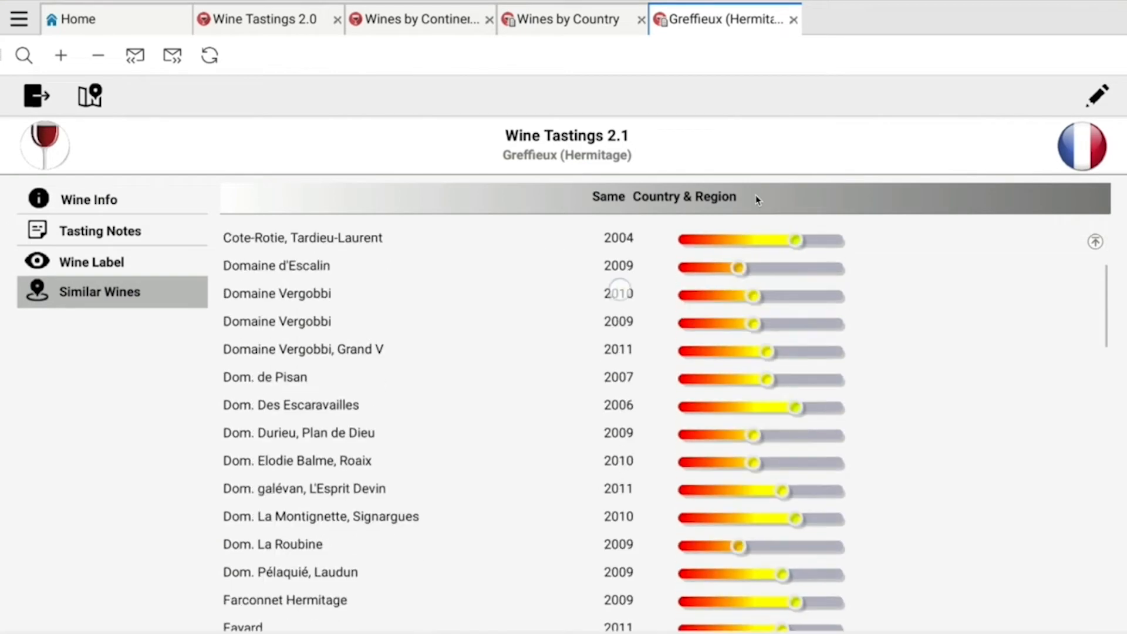
scroll("down", 3)
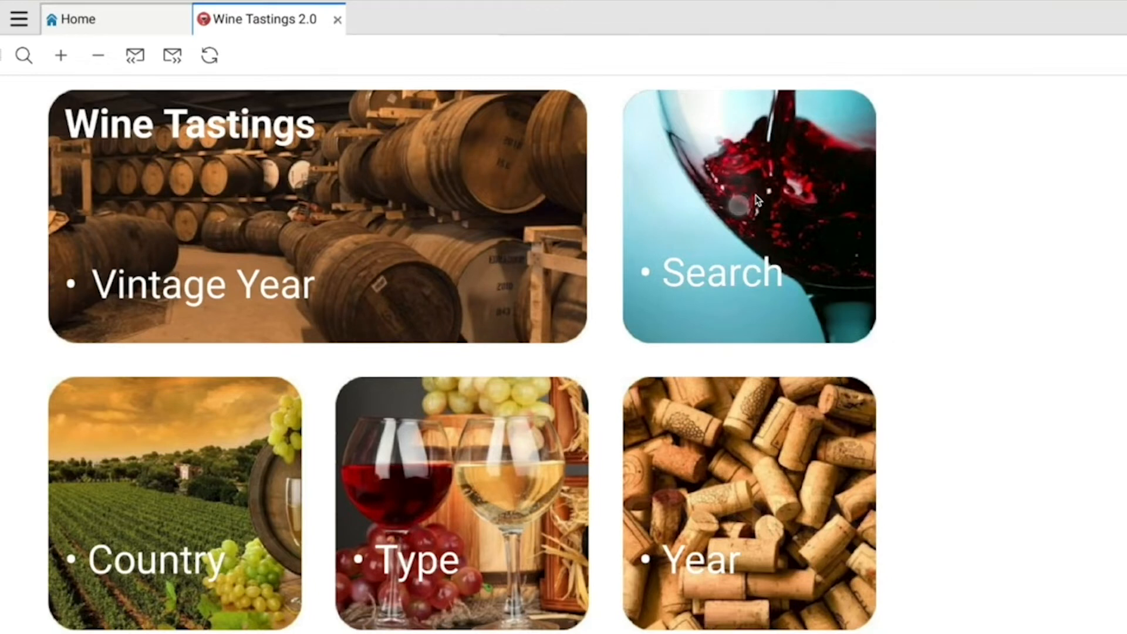
Step: Open Search Wines, expand the Grapes category and scroll down to Pinot Noir
left_click(747, 204)
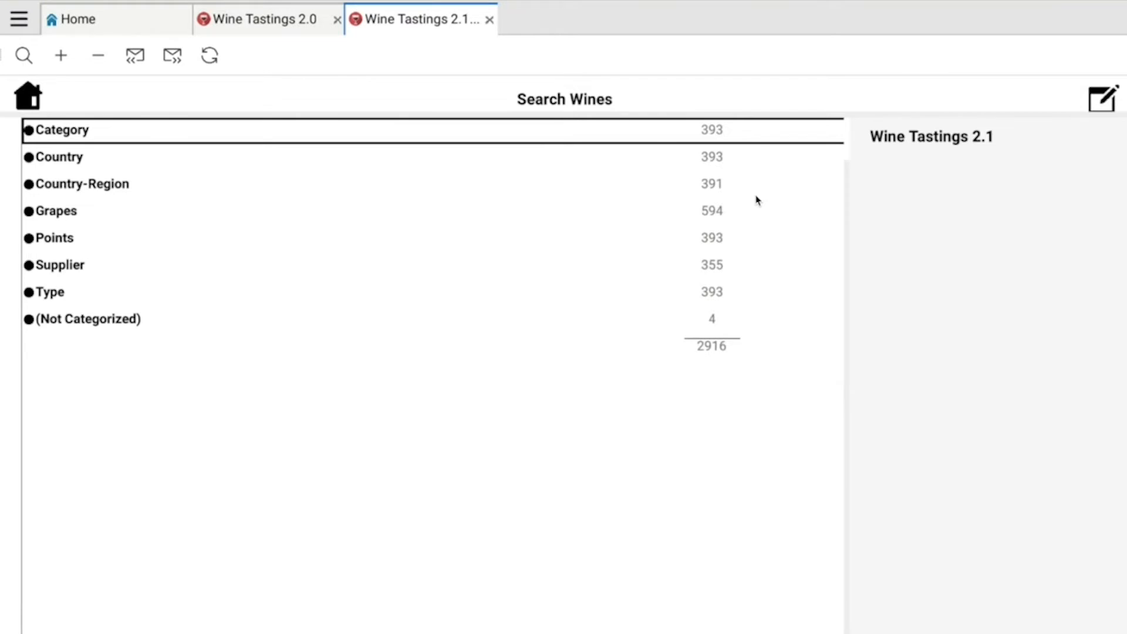
left_click(56, 157)
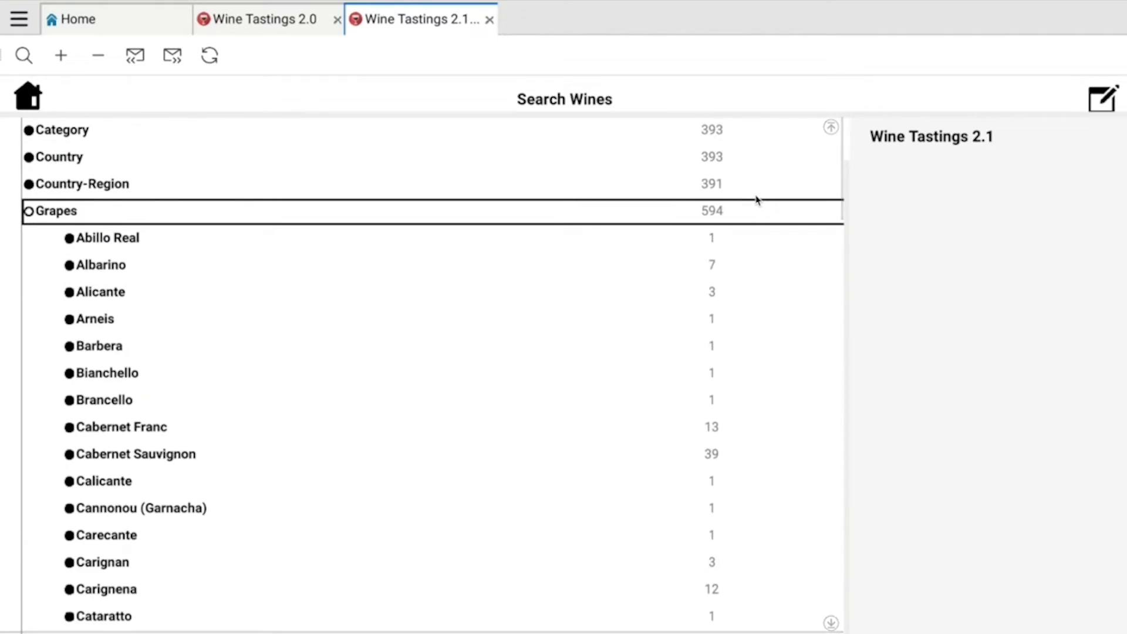
scroll("down", 3)
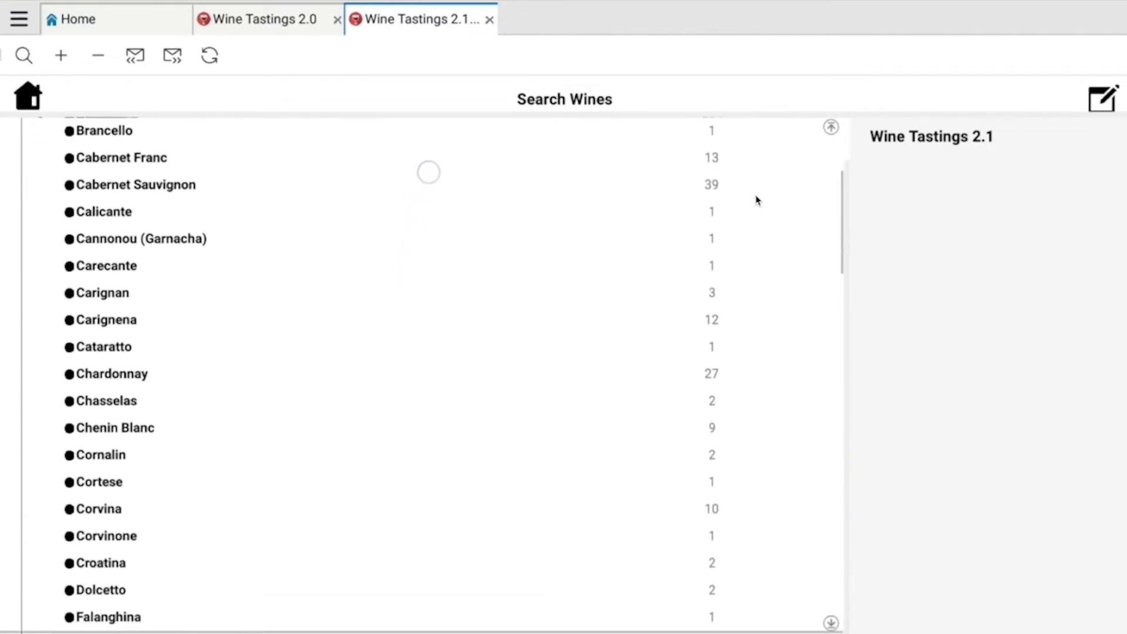
scroll("down", 3)
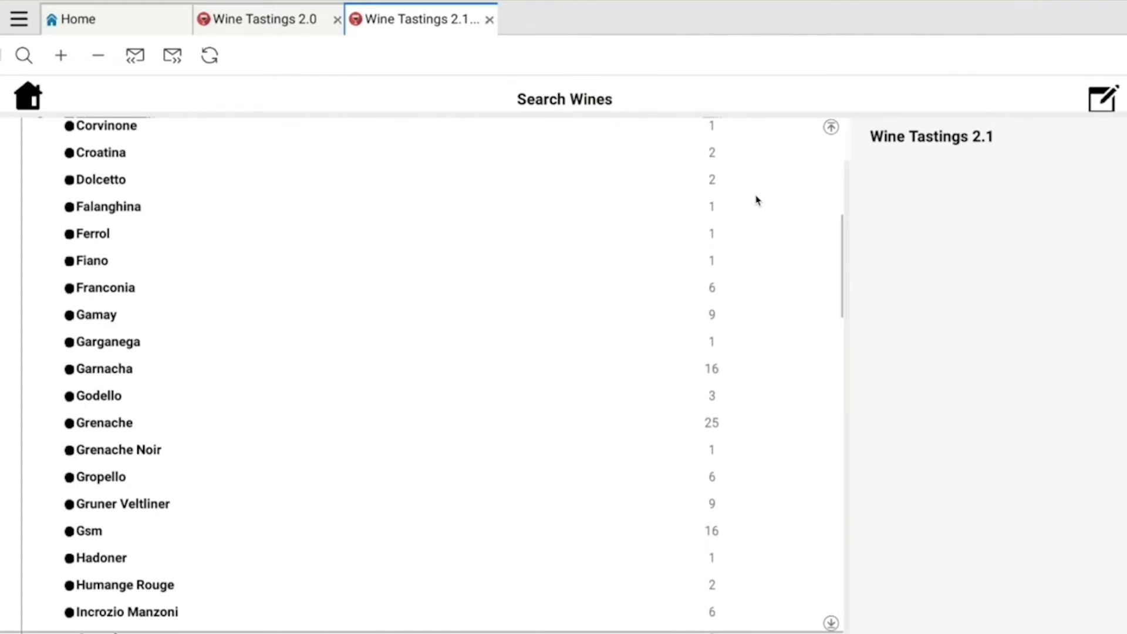
scroll("down", 3)
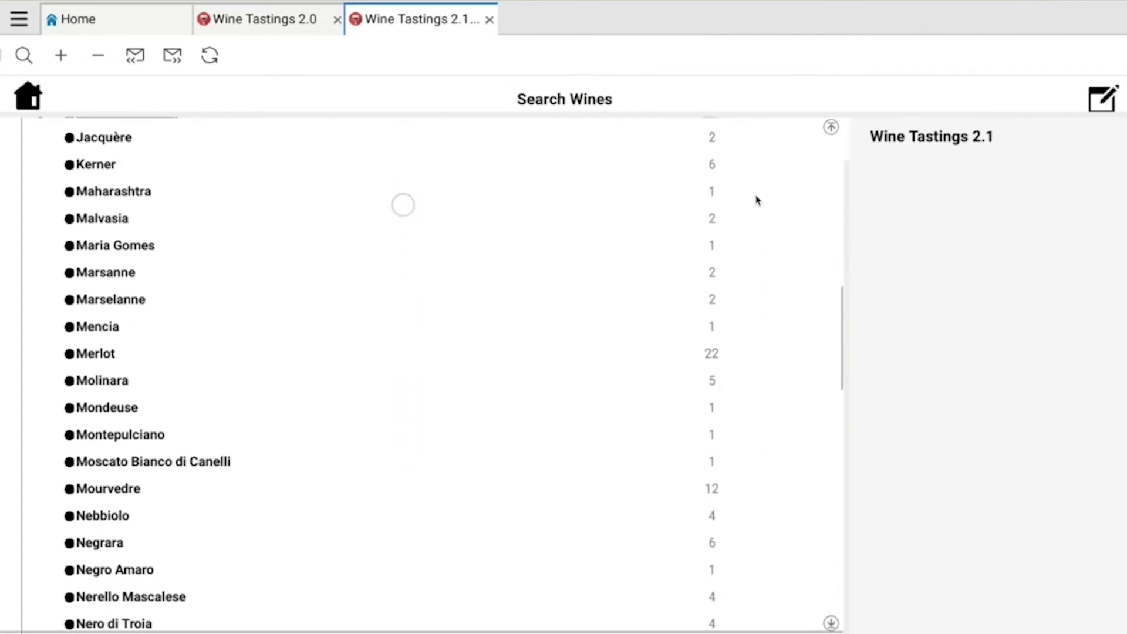
scroll("down", 3)
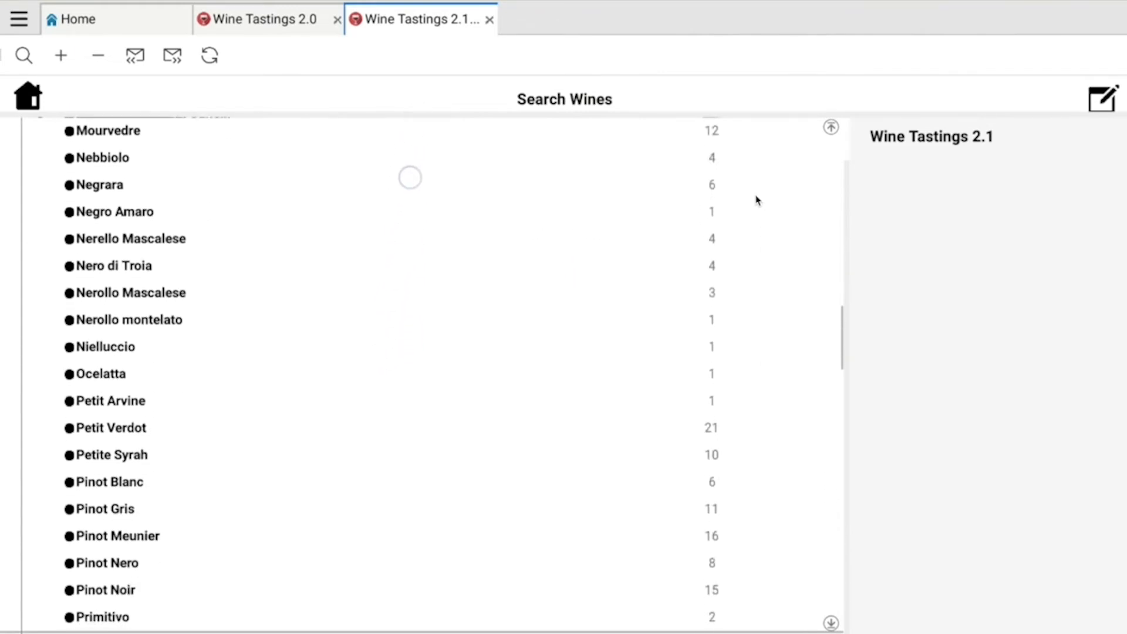
scroll("down", 3)
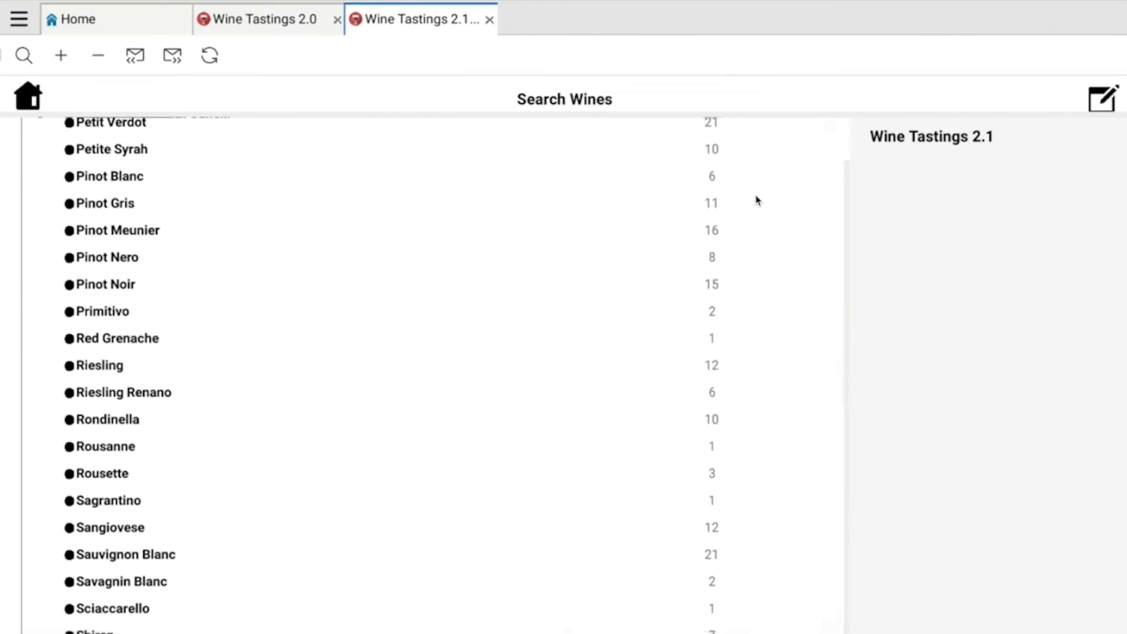
Step: Expand Pinot Noir's 15 wines and preview Creation Pinot Noir's 2013 label
left_click(108, 284)
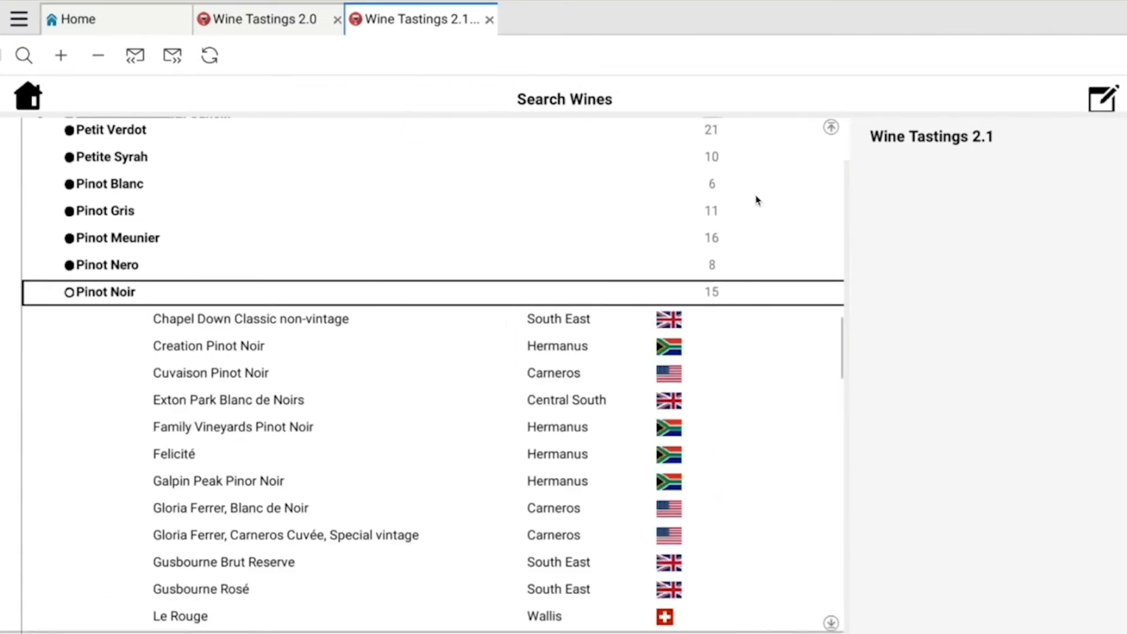
scroll("down", 3)
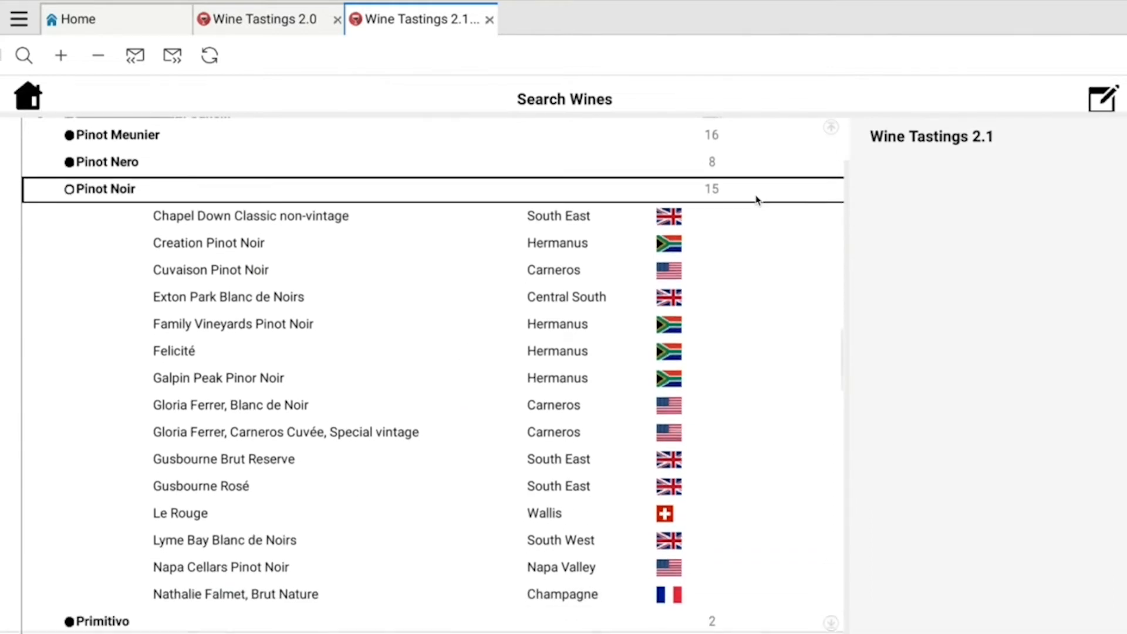
left_click(209, 242)
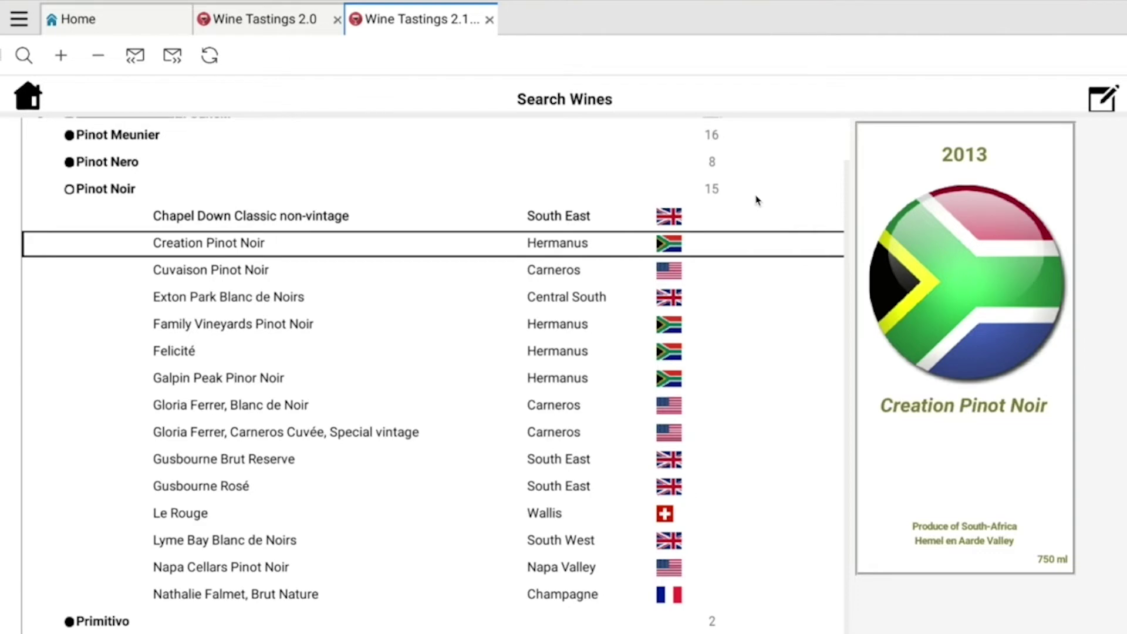
Step: Preview Cuvaison Pinot Noir, open the Family Vineyards Pinot Noir record, then close back to Wine Tastings
left_click(209, 270)
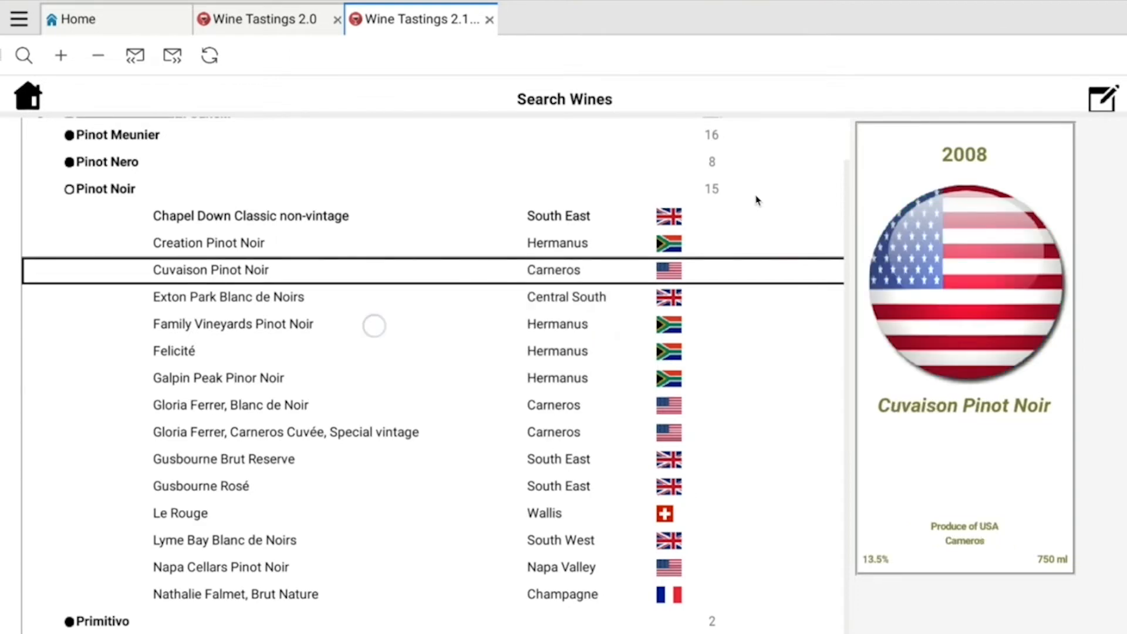
left_click(230, 324)
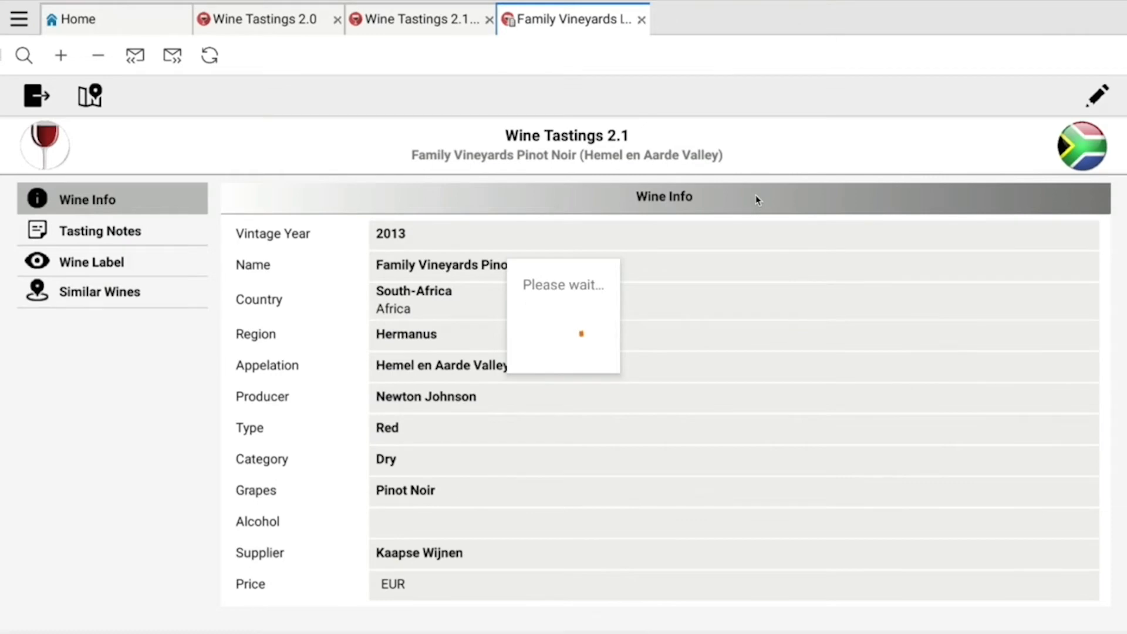
left_click(100, 231)
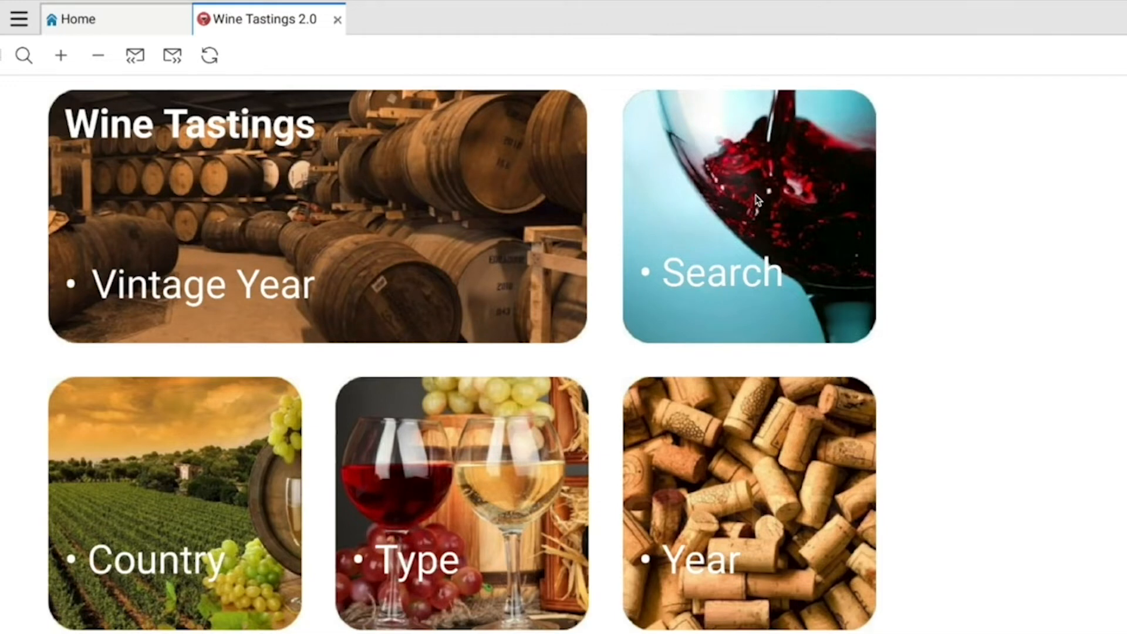
Step: Close the Wine Tastings tab and open James Nomad's mail inbox from Recent Applications
left_click(755, 200)
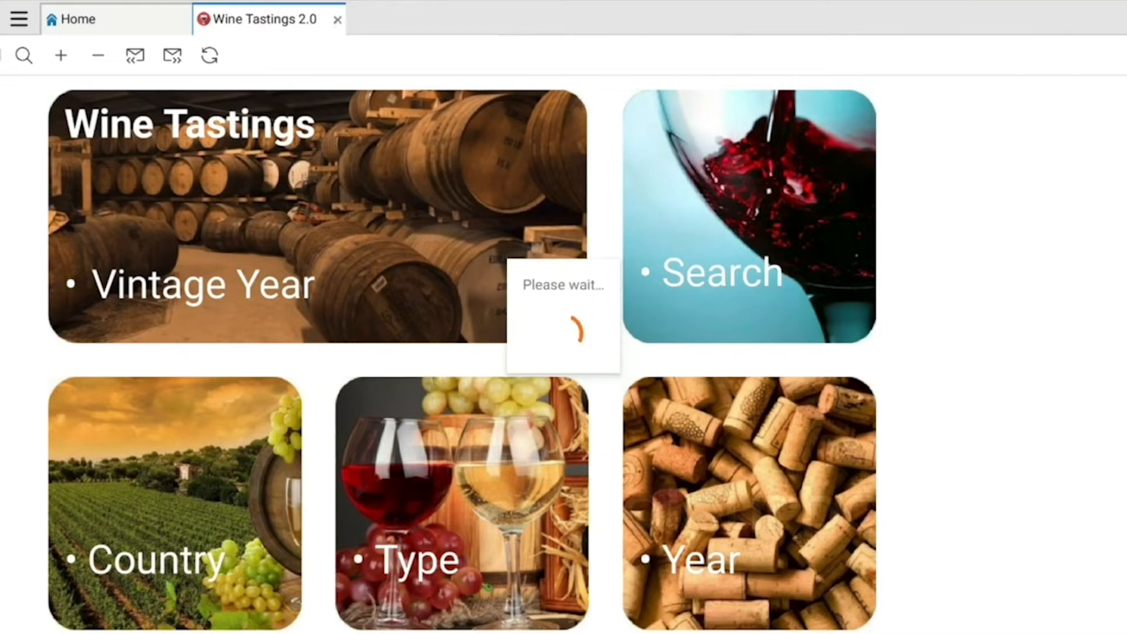
left_click(337, 19)
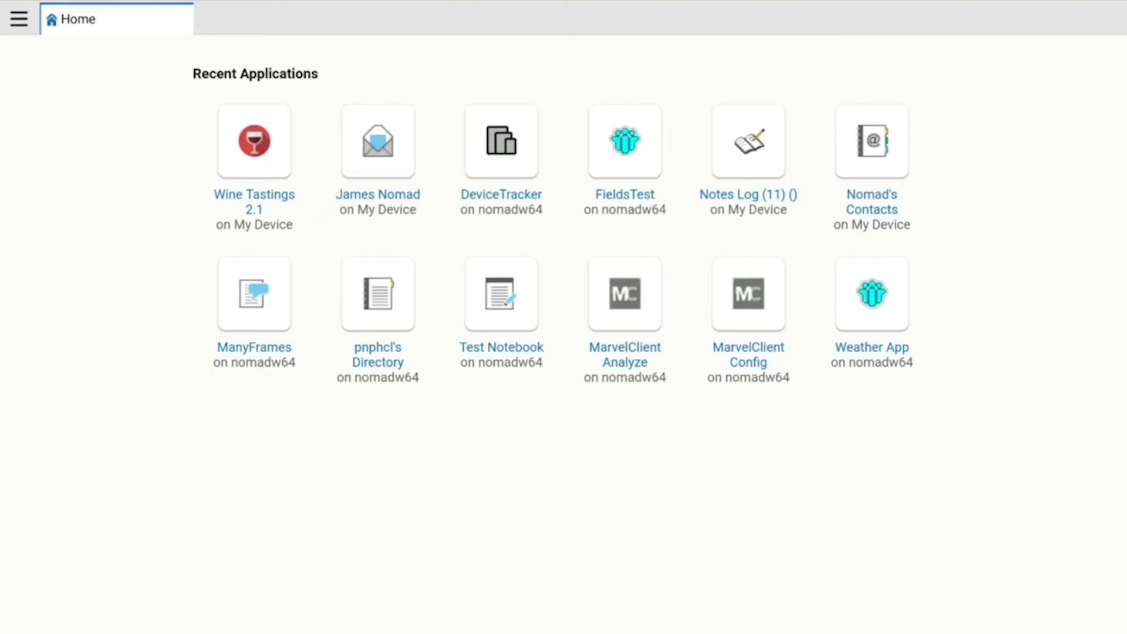
left_click(500, 294)
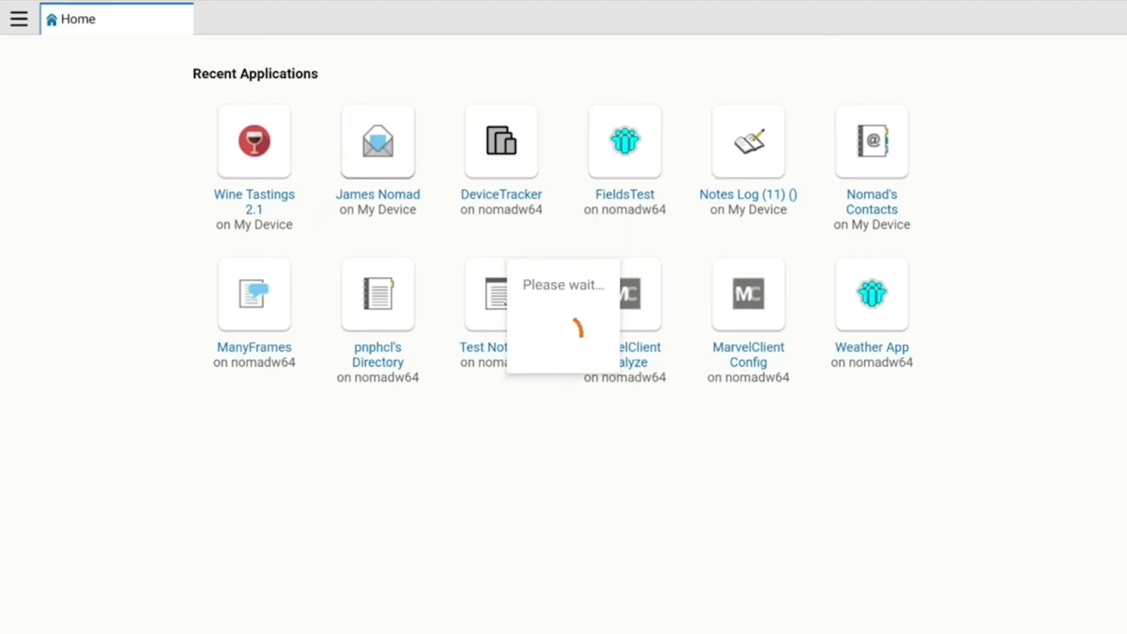
left_click(378, 141)
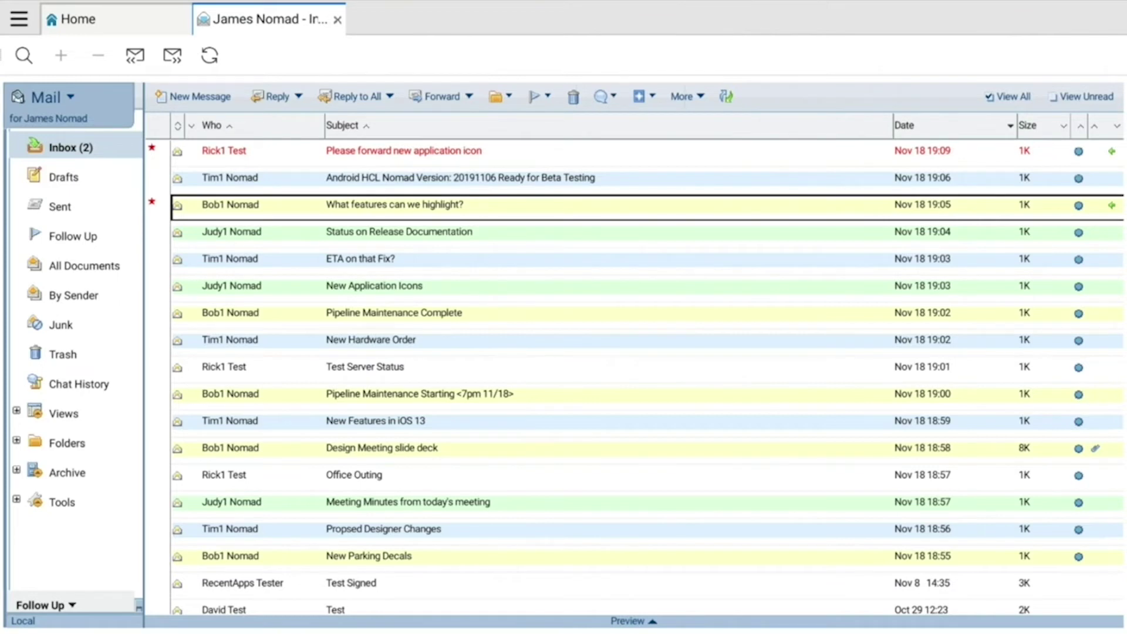
Step: Open Bob1 Nomad's 'What features can we highlight?' message from the Inbox
scroll("down", 3)
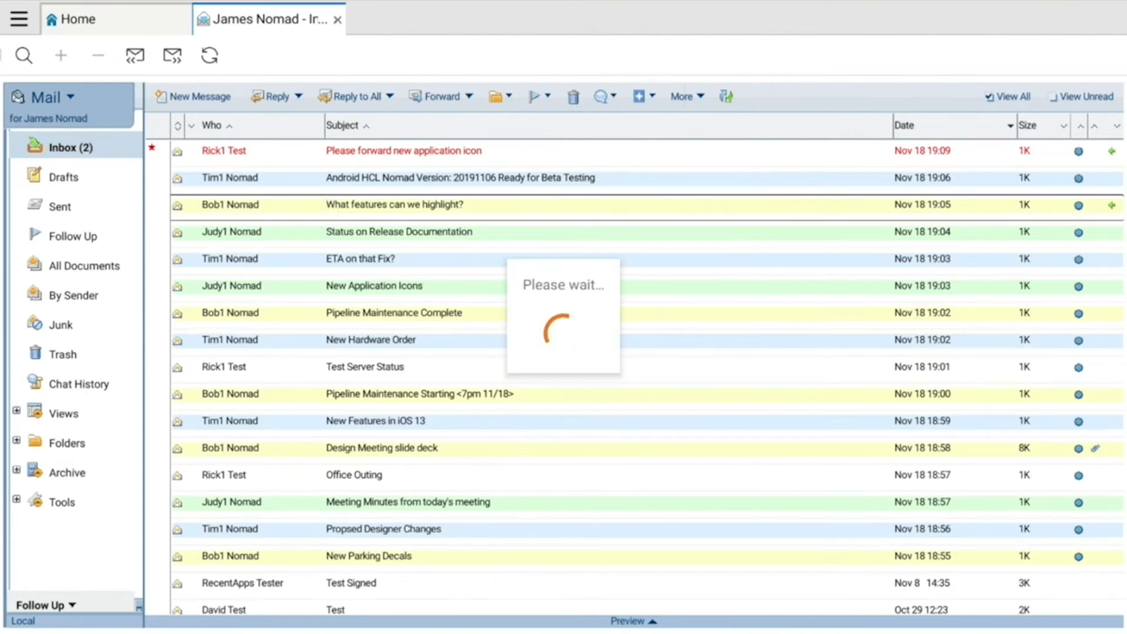
double_click(388, 204)
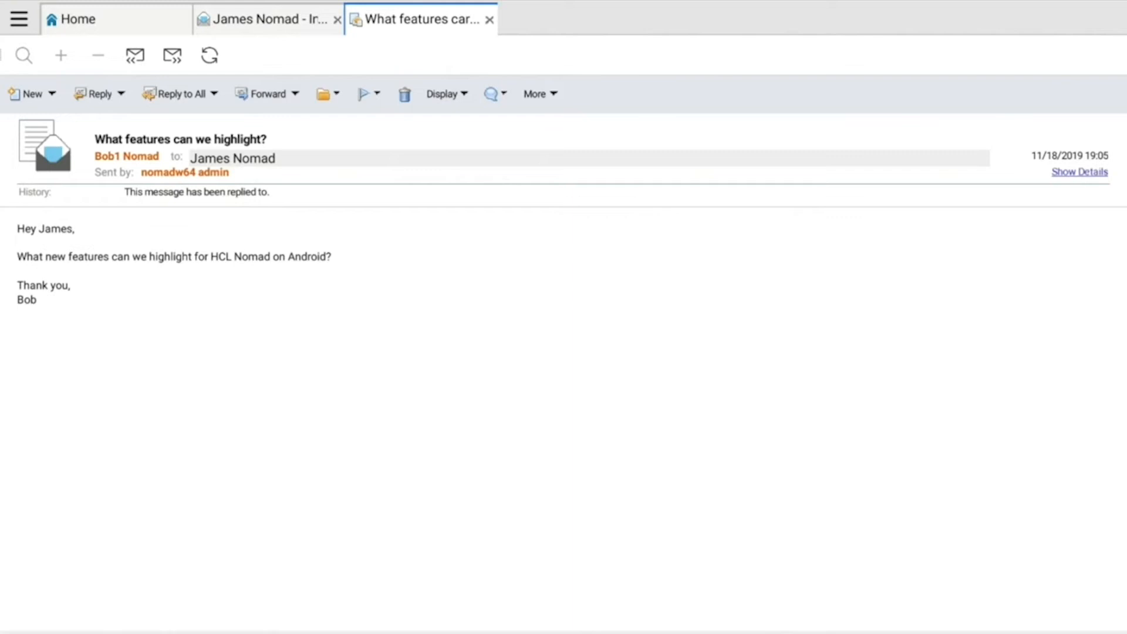
Step: Start a Reply with History Only to Bob1 Nomad's message
left_click(119, 93)
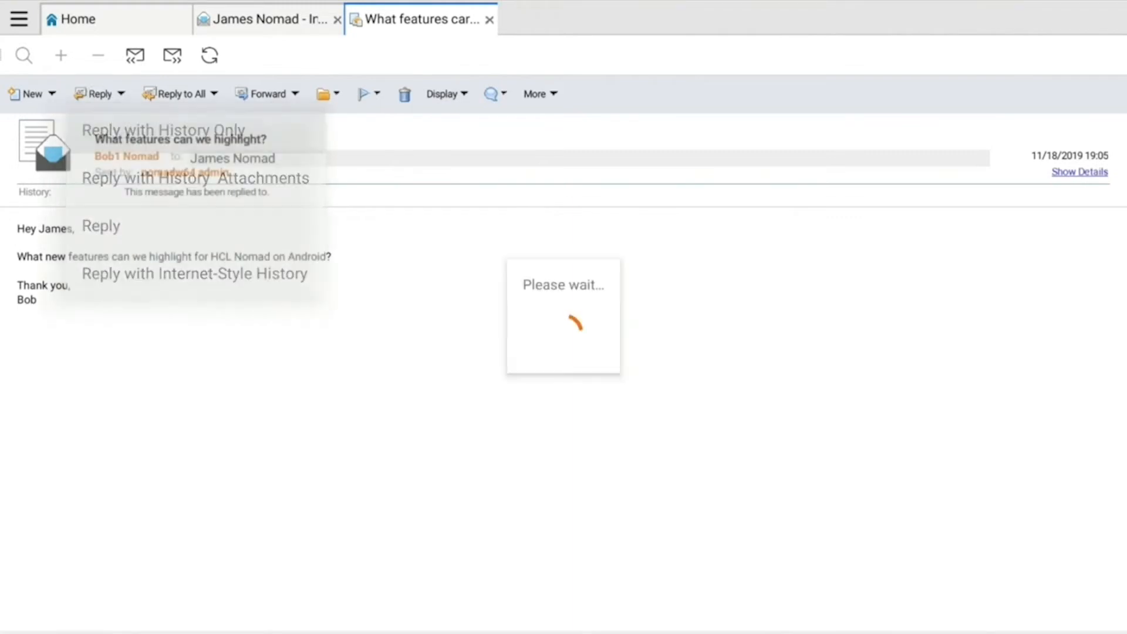
left_click(101, 227)
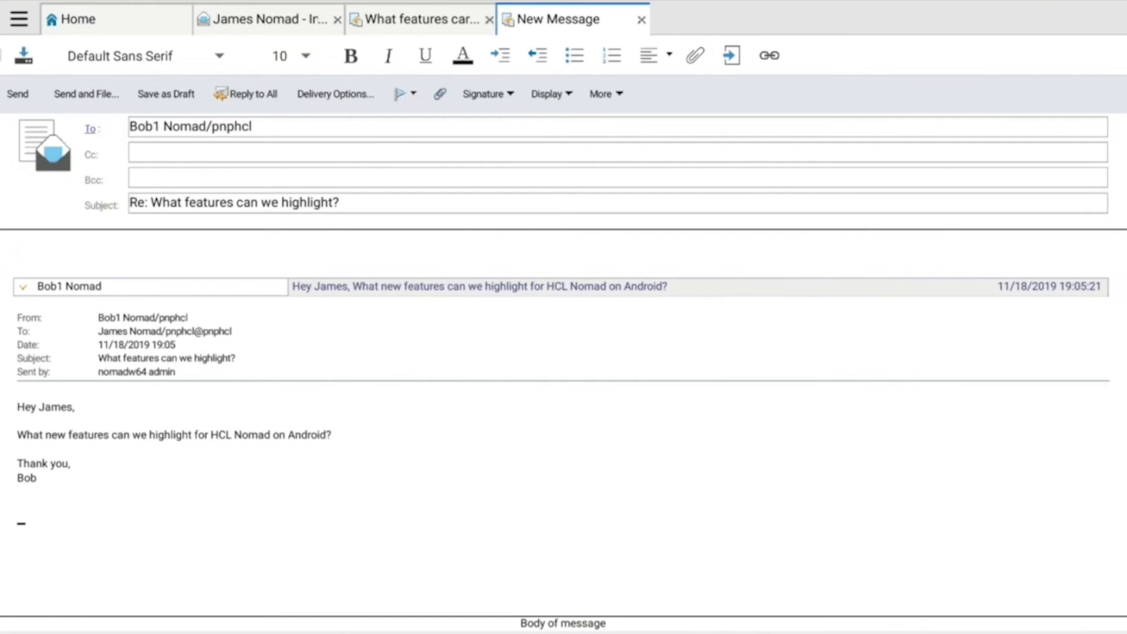
Step: Insert the Nomad feature list from the device's files into the reply and send it
left_click(695, 55)
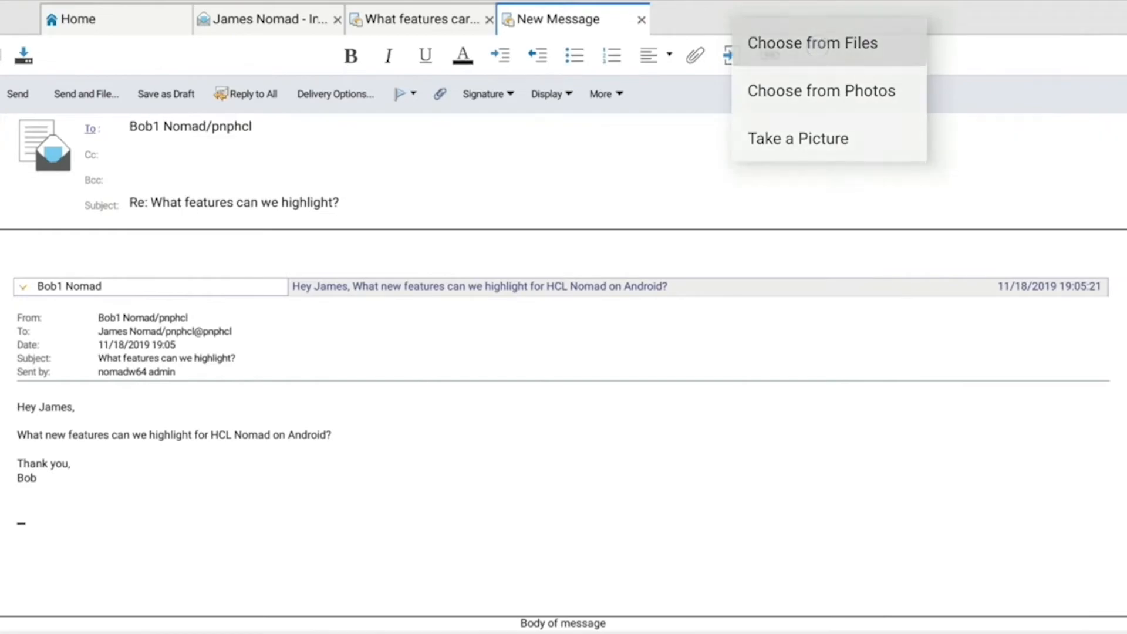
left_click(814, 42)
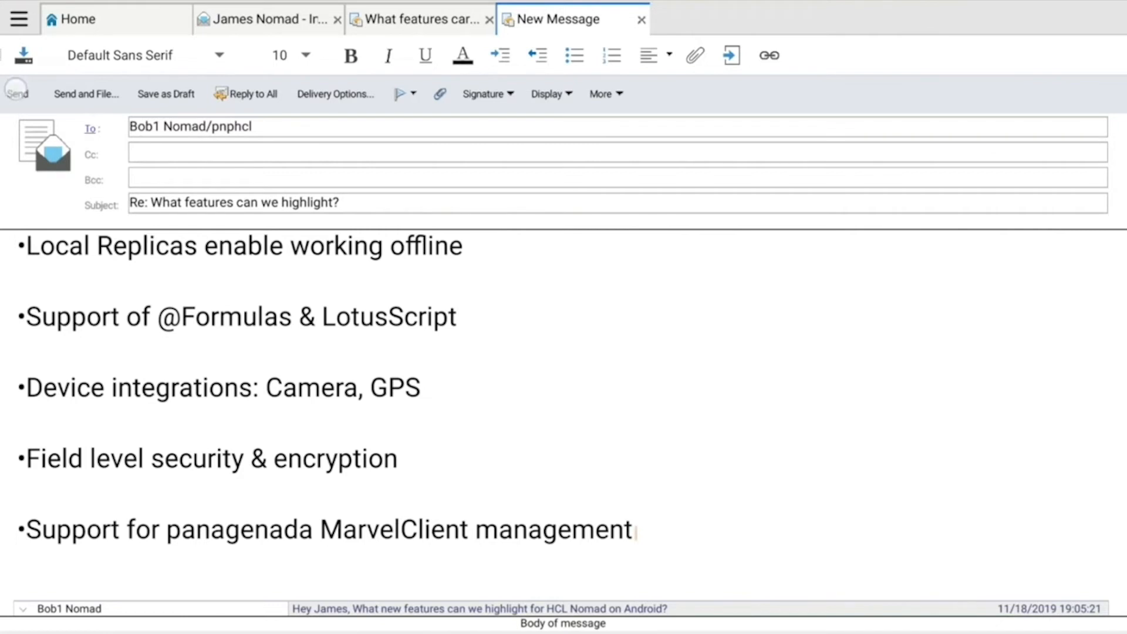
left_click(17, 92)
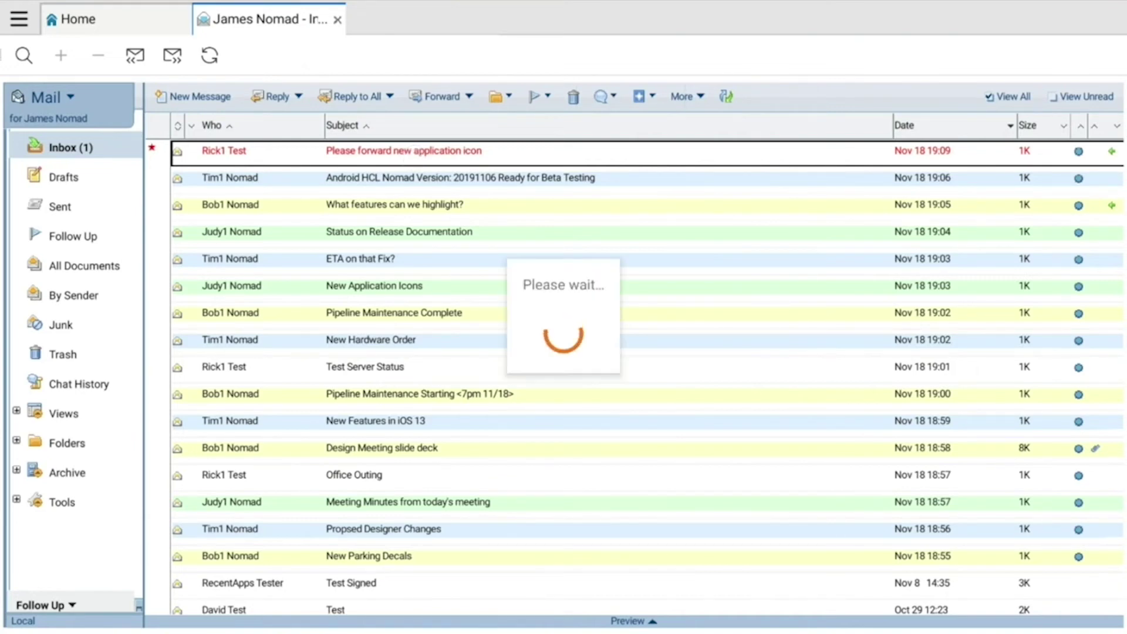
Step: Open Rick1 Test's 'Please forward new application icon' message and start a Reply with History Only
double_click(404, 151)
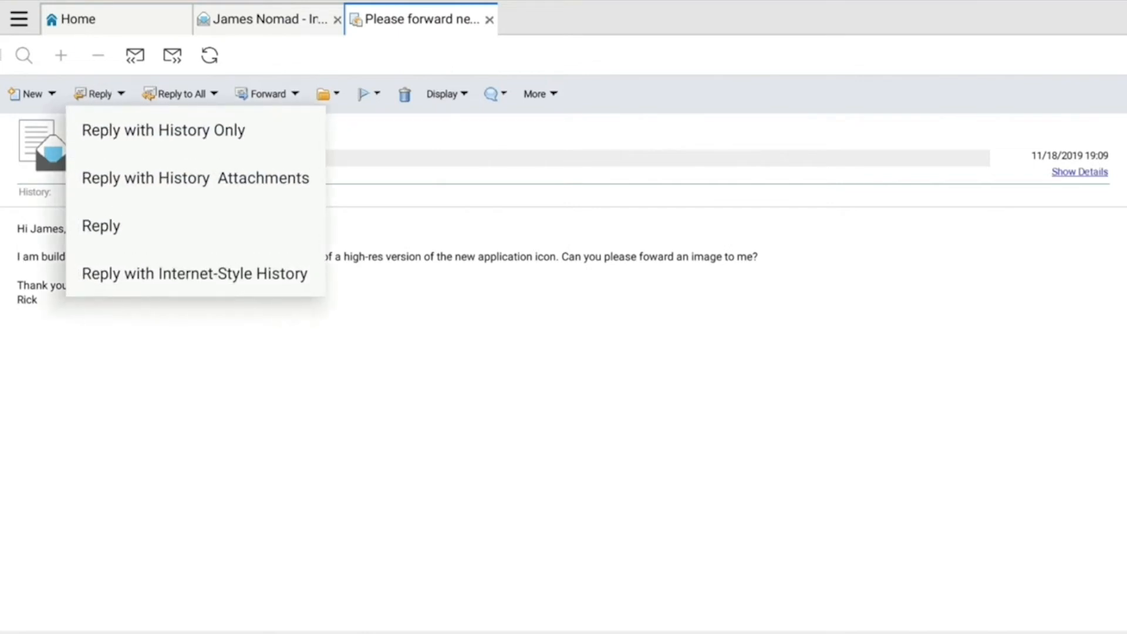
left_click(101, 226)
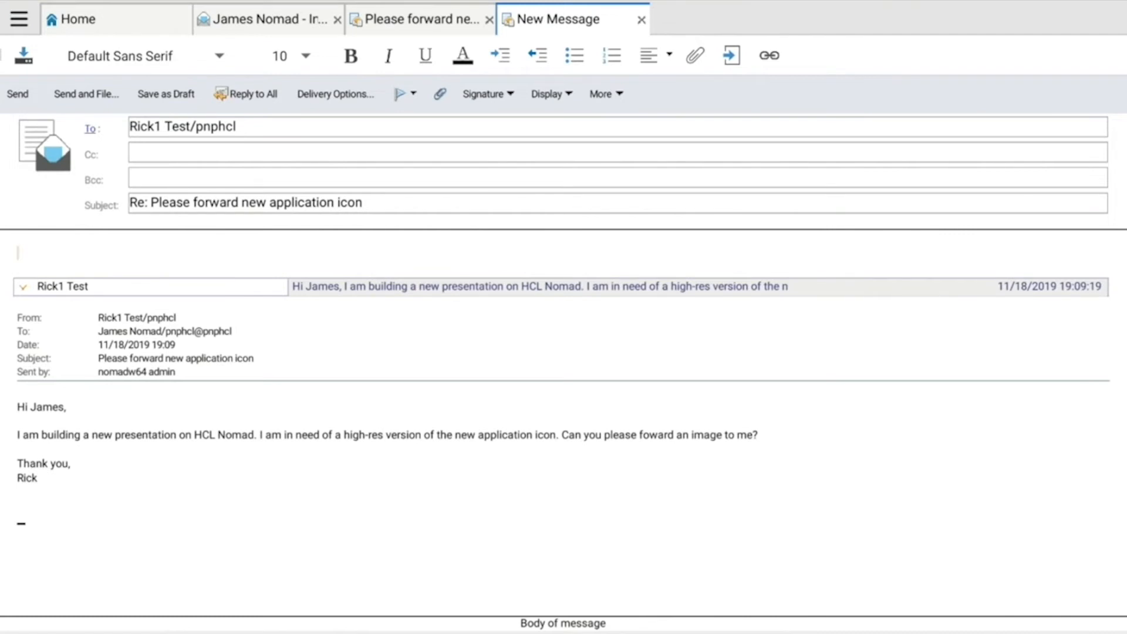
Step: Attach HCLNomadAppIcon.png to the Rick1 Test reply and send it
left_click(695, 54)
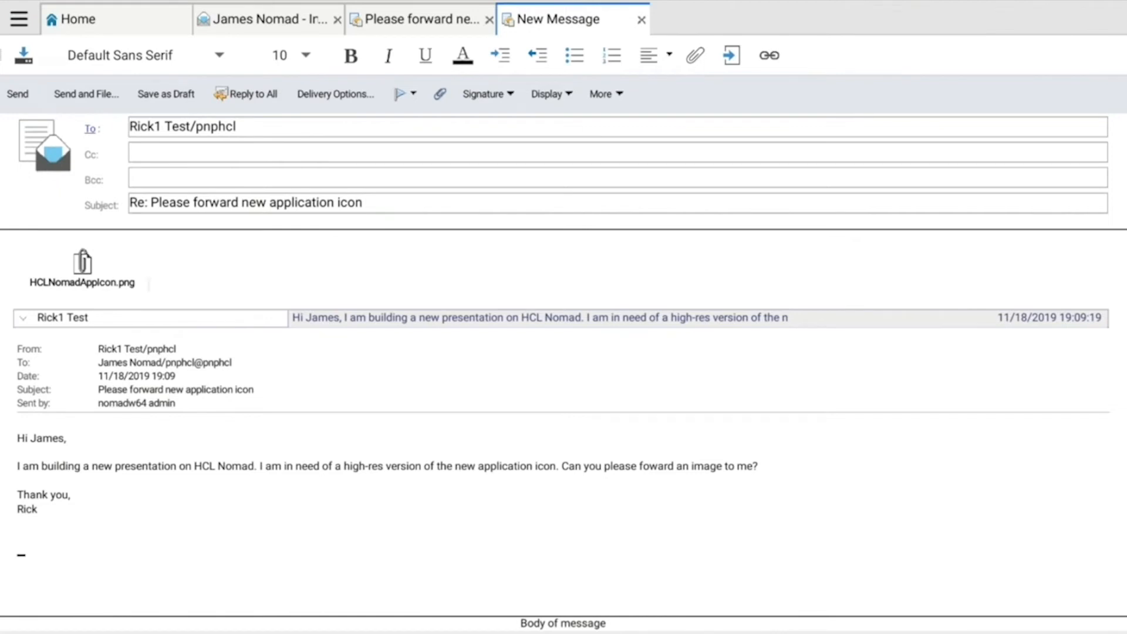
left_click(18, 94)
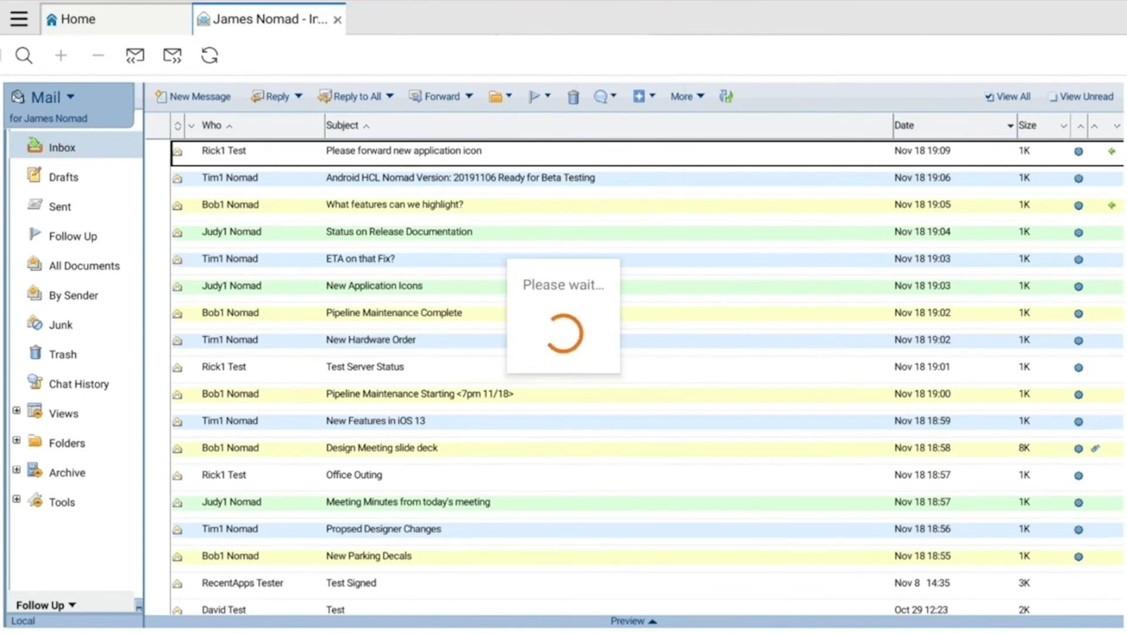
left_click(342, 19)
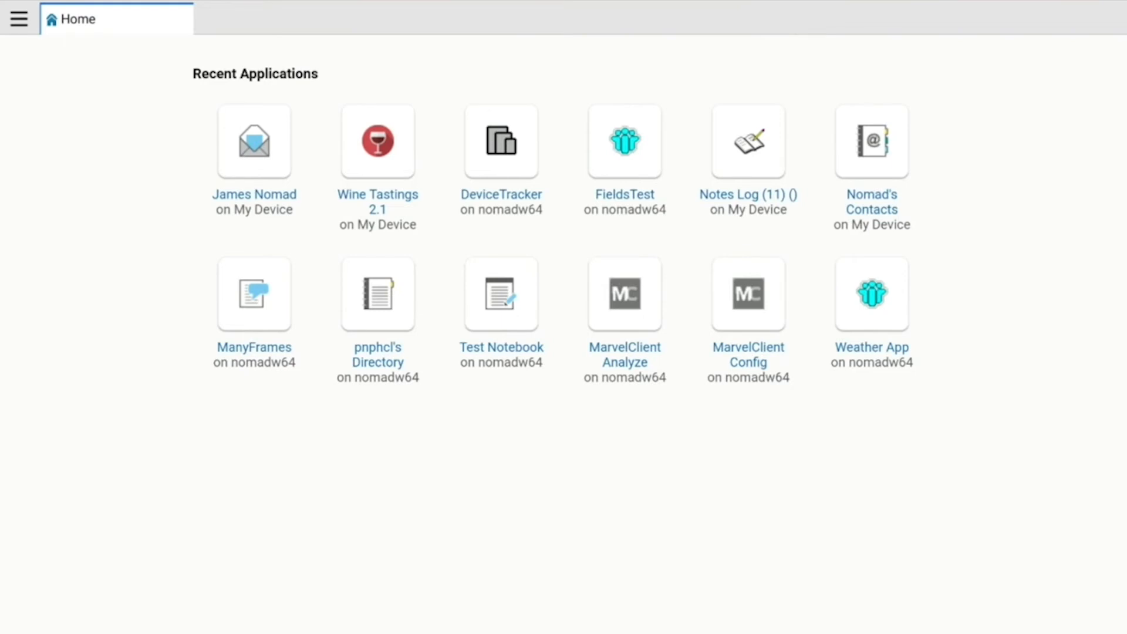
left_click(18, 19)
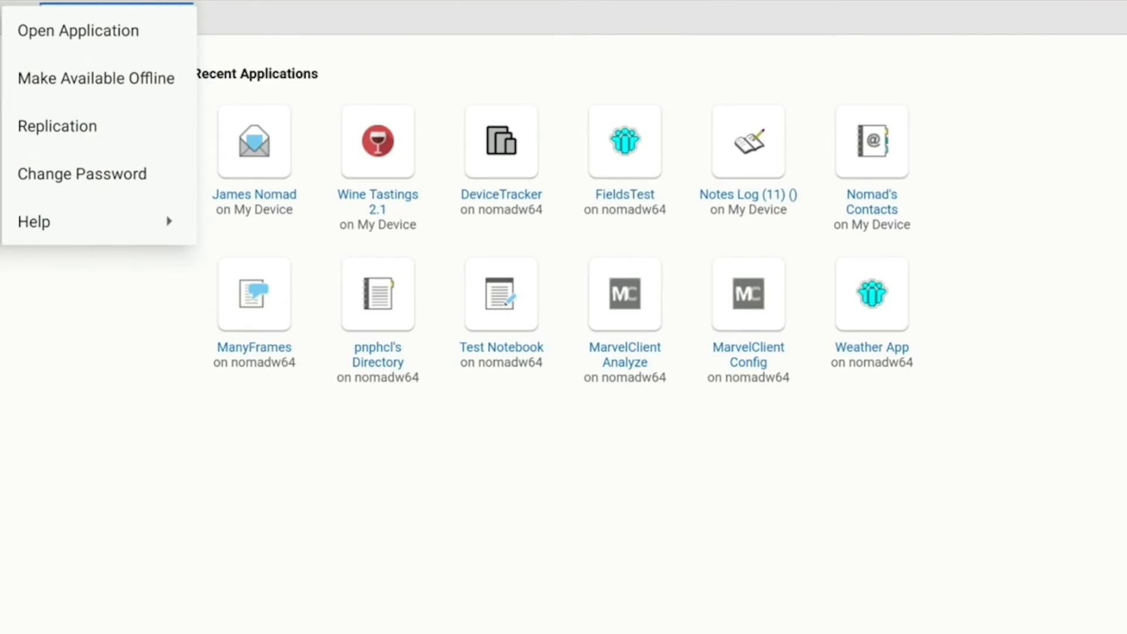
left_click(57, 126)
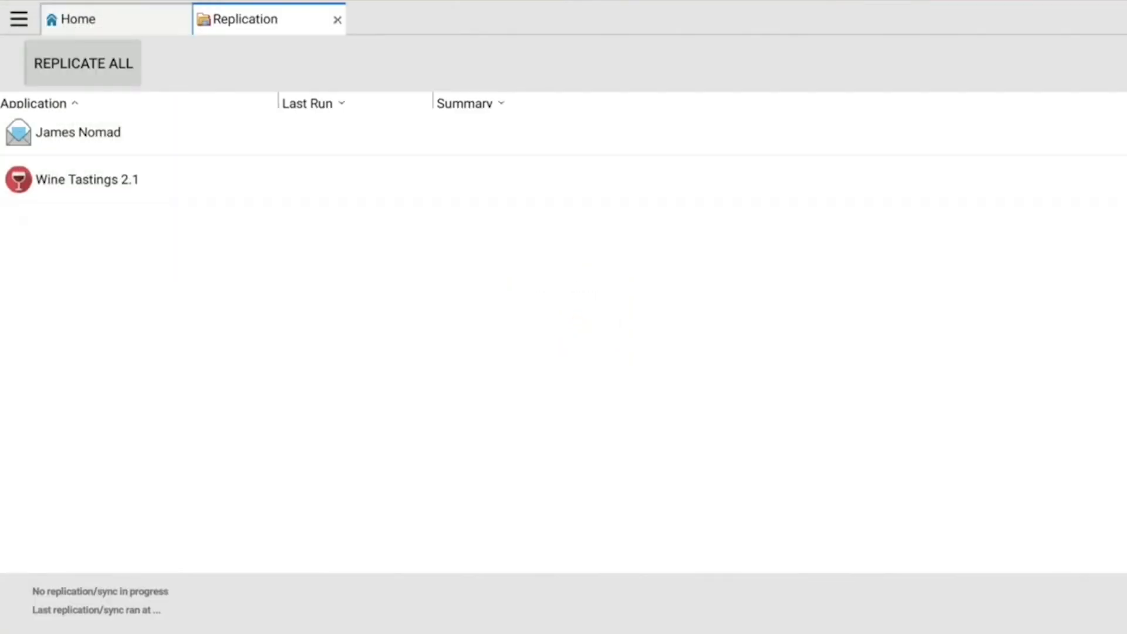
Step: Run Replicate All for both applications, then close the Replication overview
left_click(82, 62)
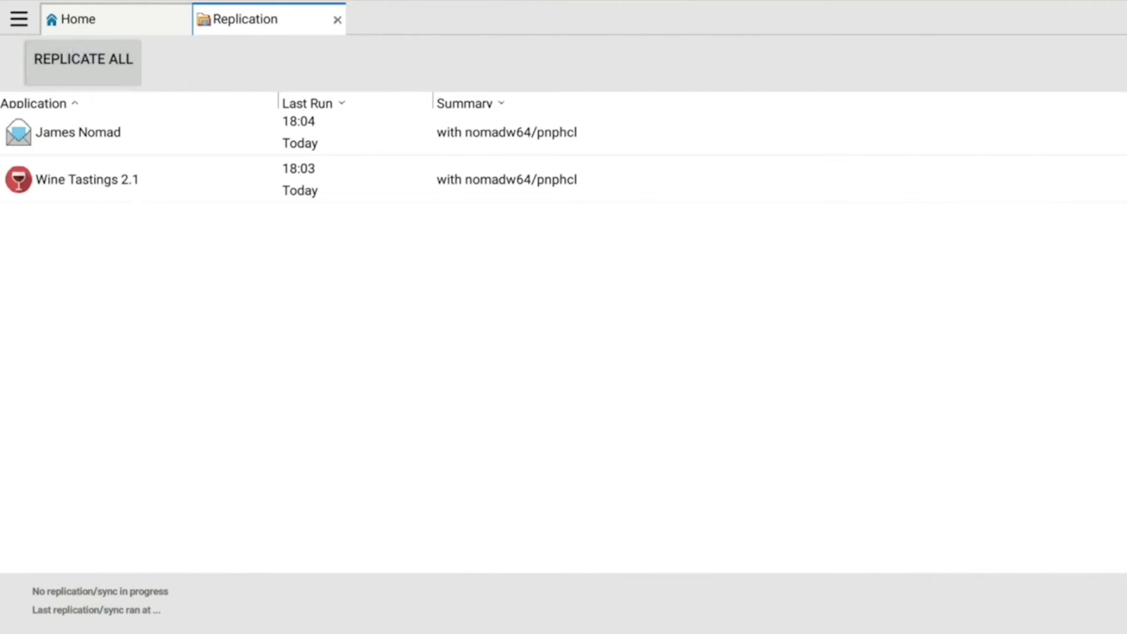
left_click(84, 63)
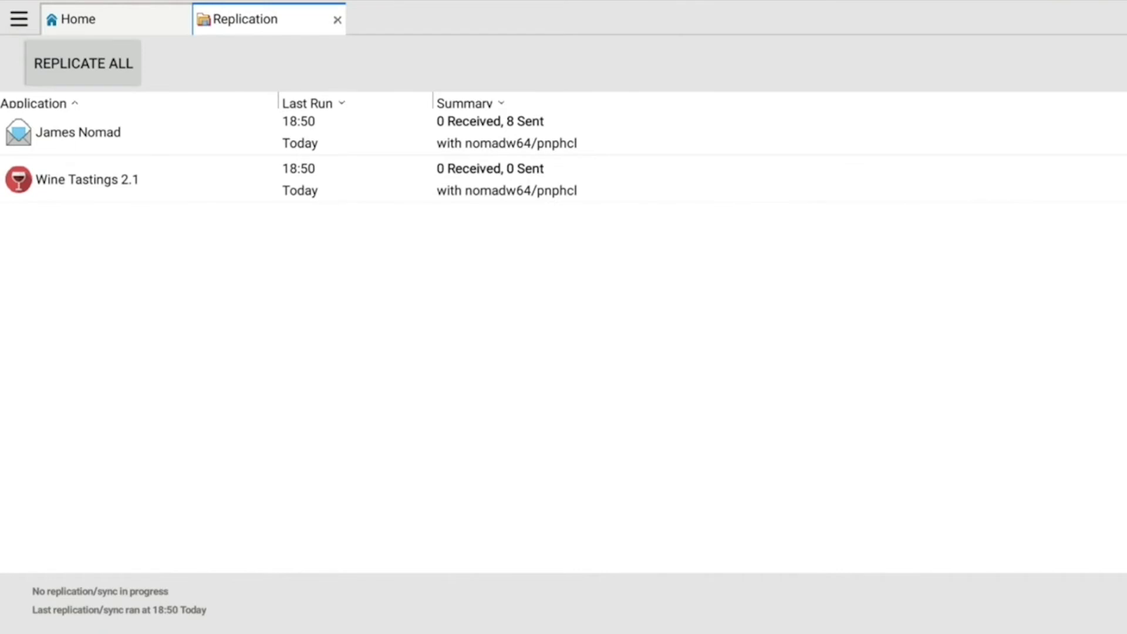
mouse_move(337, 19)
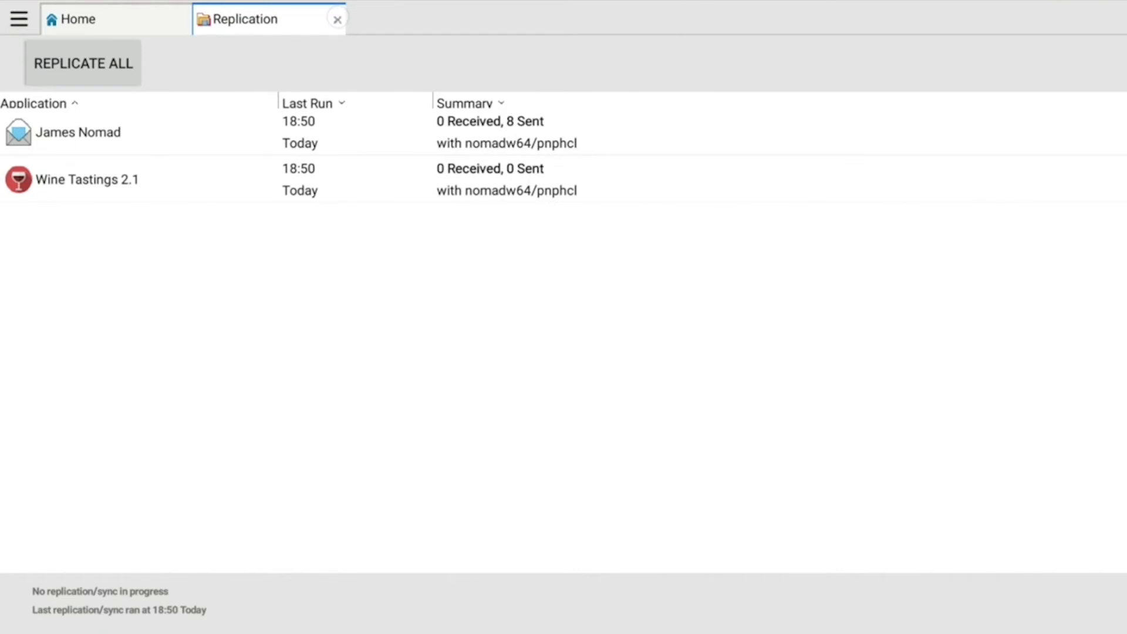
left_click(337, 19)
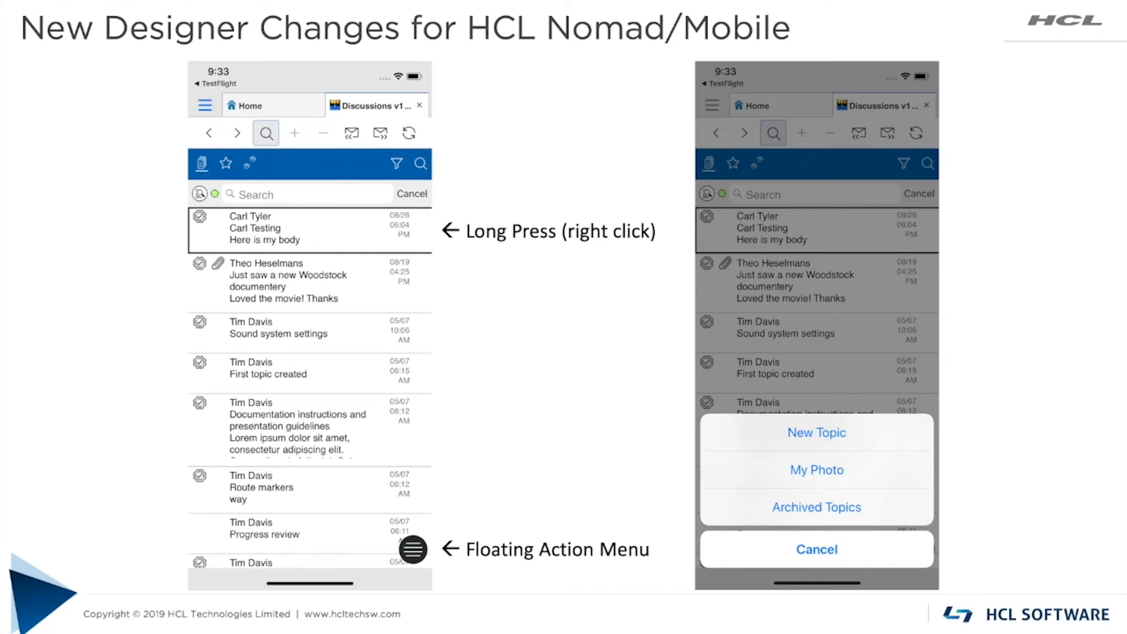
key("Right")
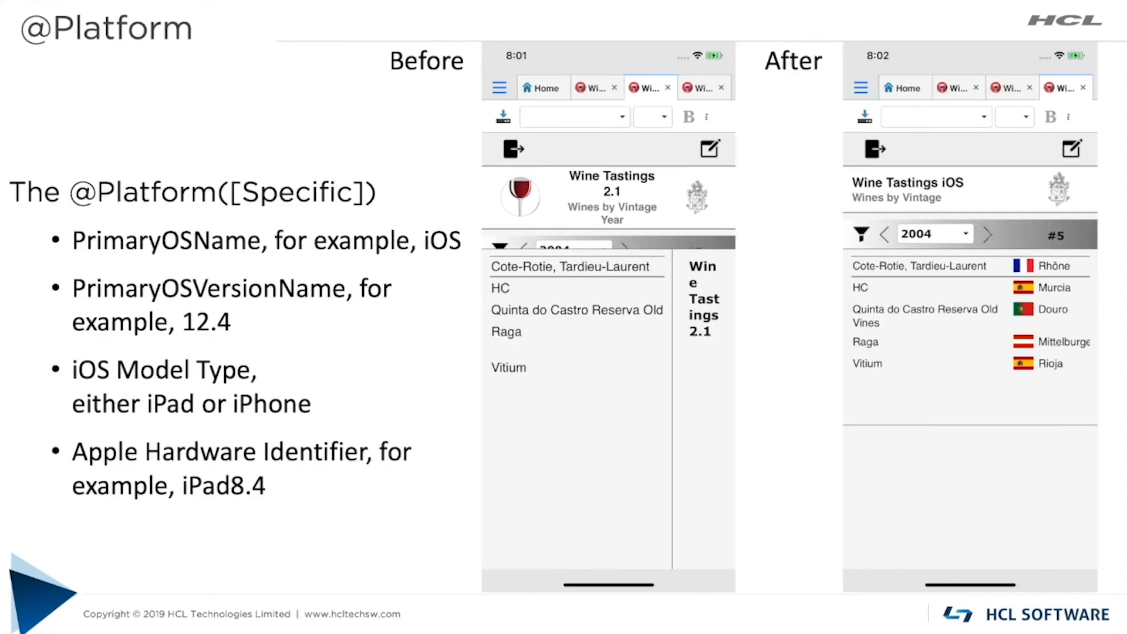